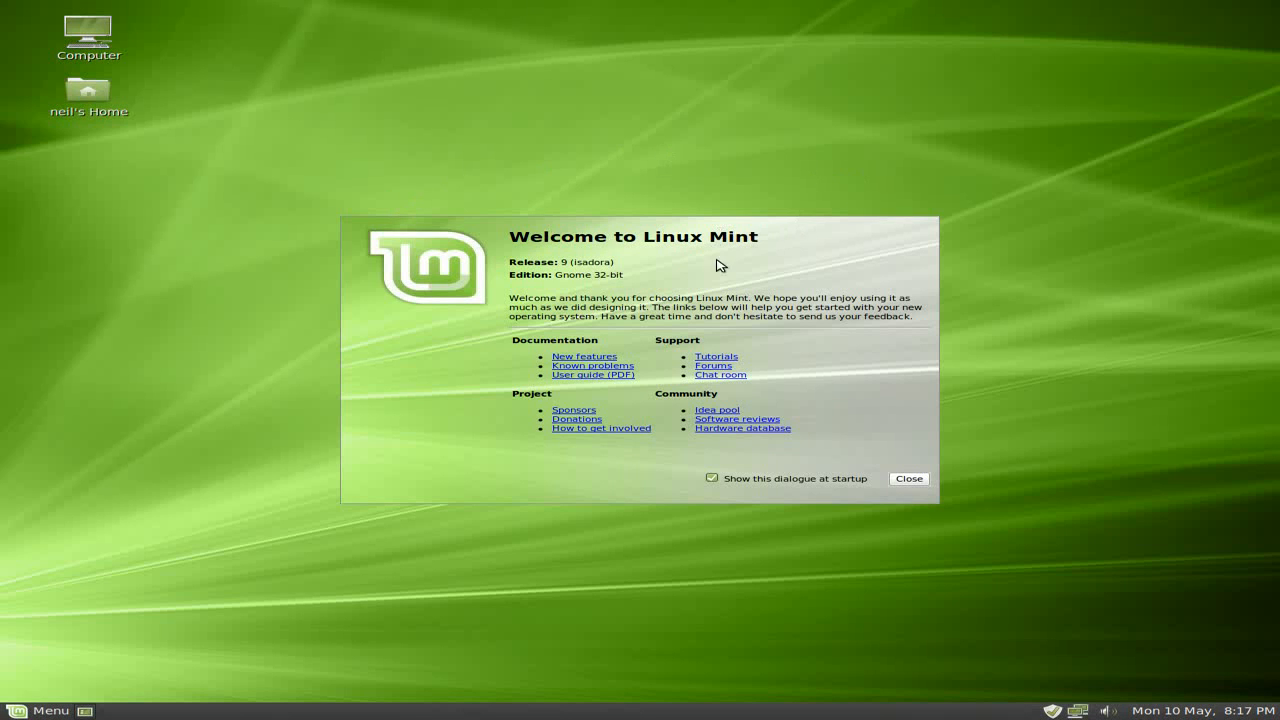
mouse_move(650, 272)
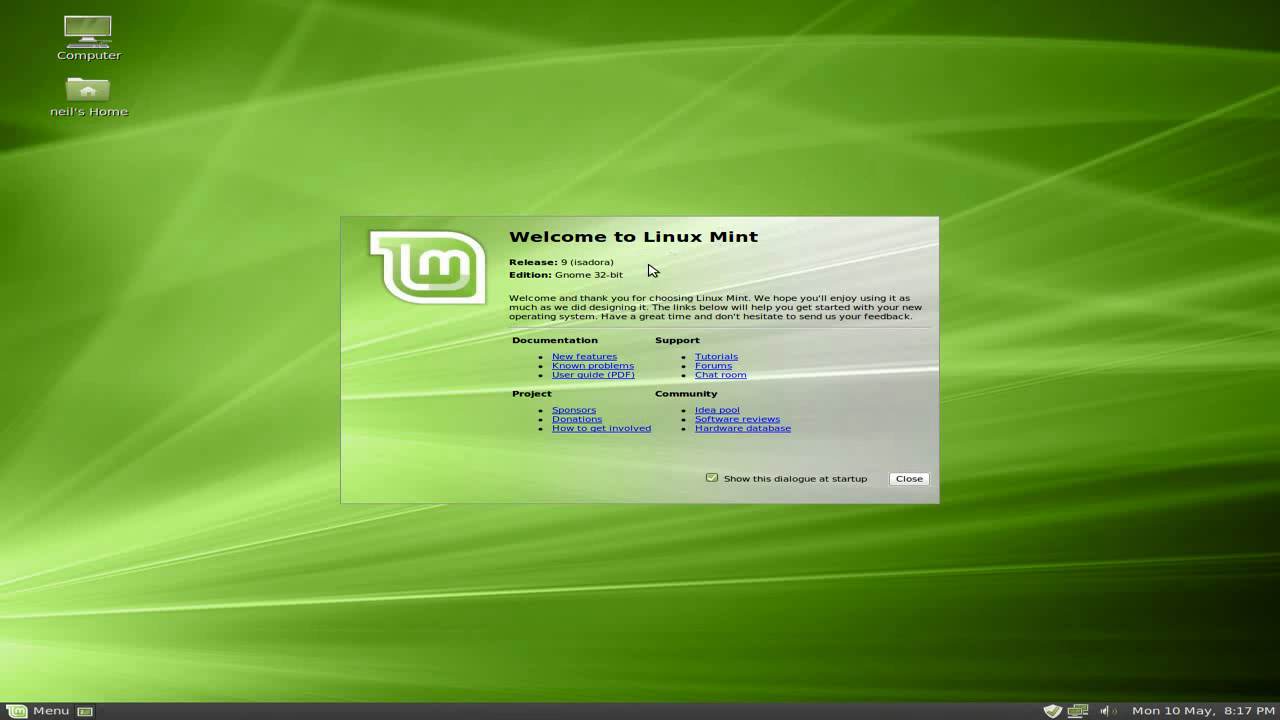
mouse_move(368, 488)
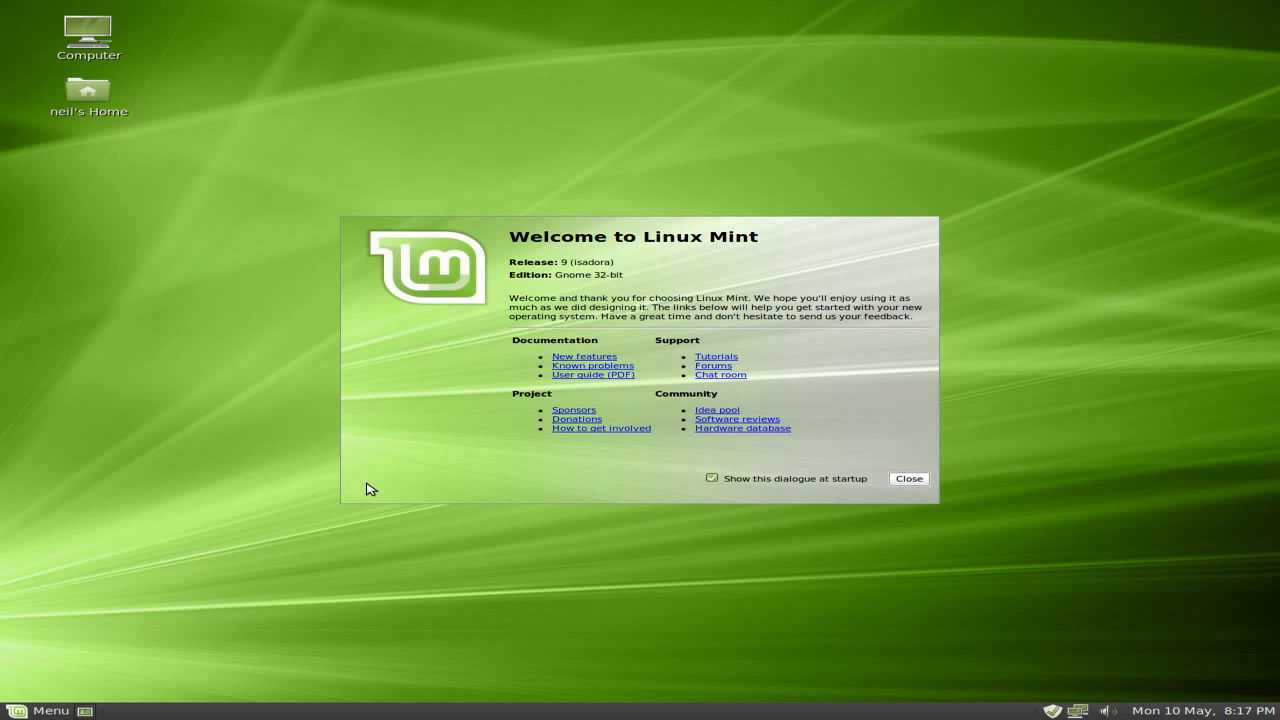
mouse_move(920, 448)
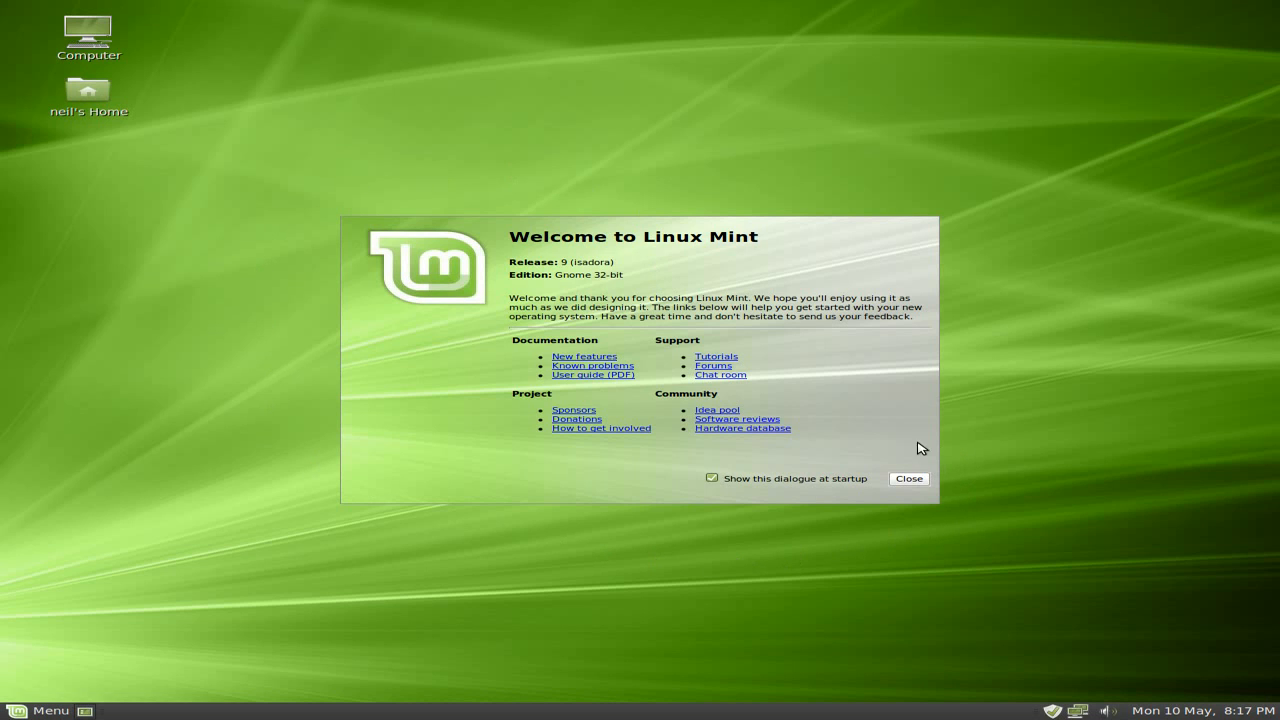
mouse_move(870, 436)
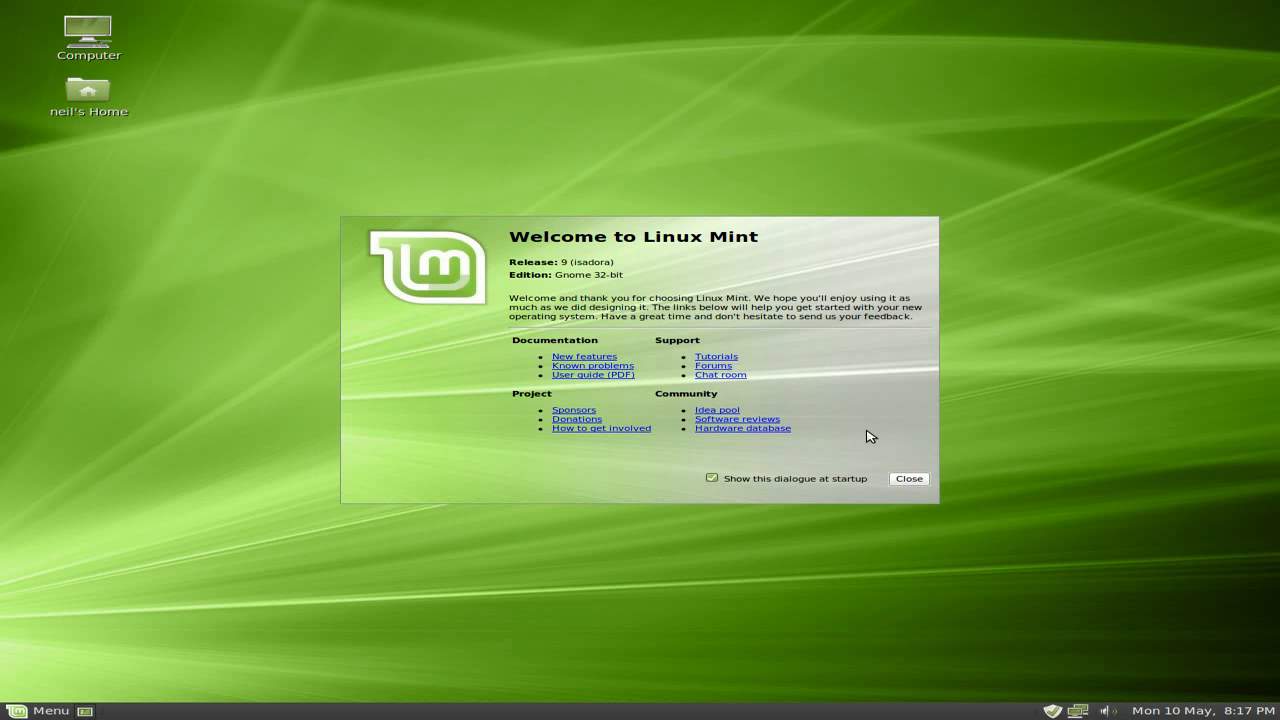
Dismiss the Welcome to Linux Mint dialog to leave the empty desktop
left_click(908, 478)
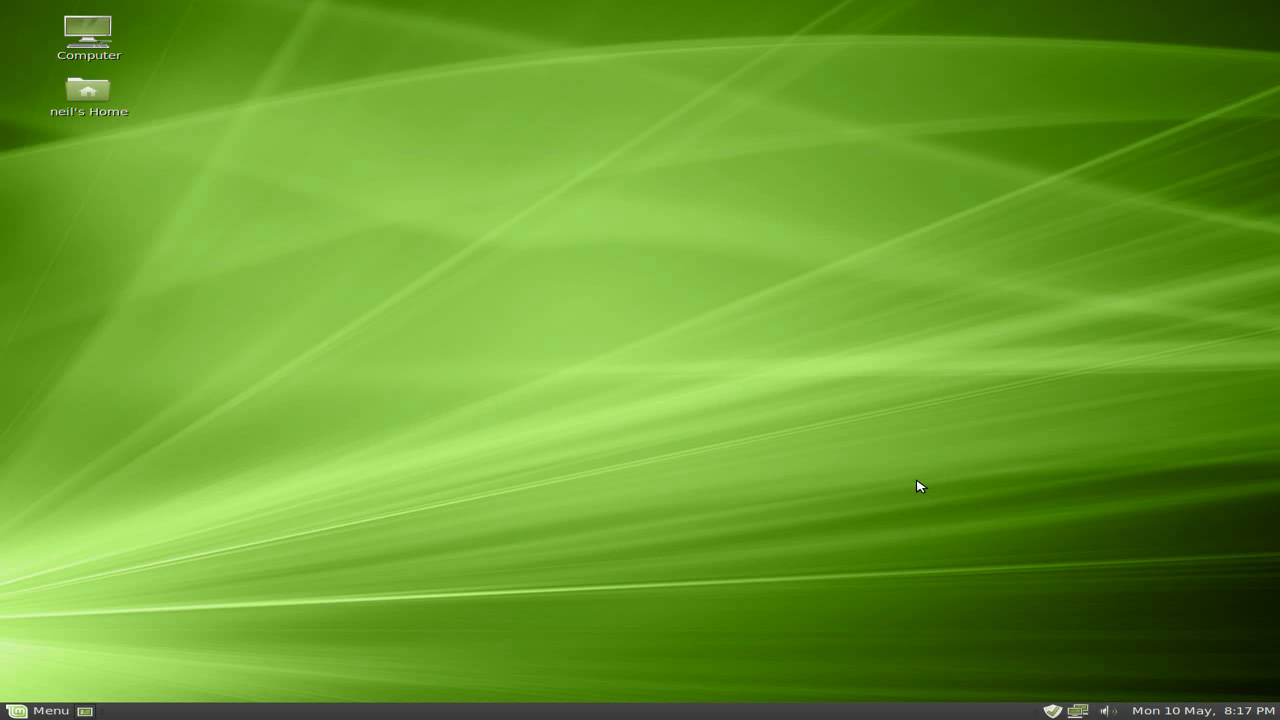
mouse_move(1132, 564)
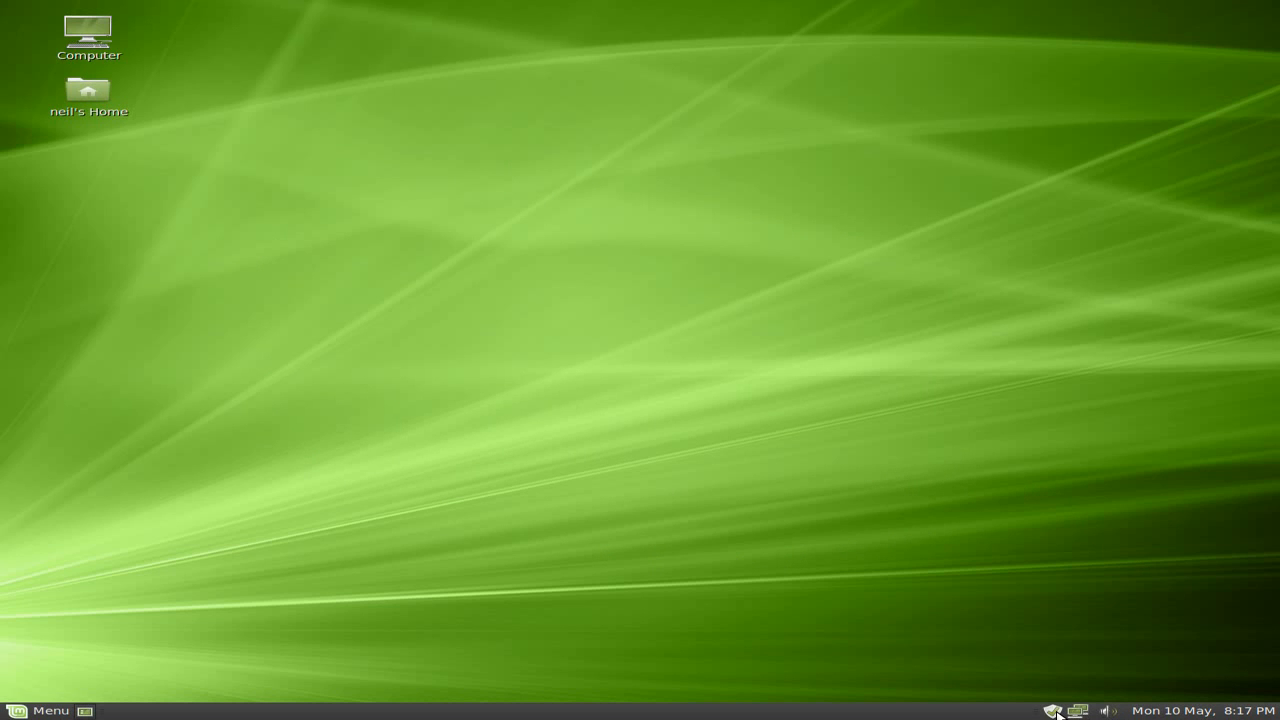
mouse_move(668, 388)
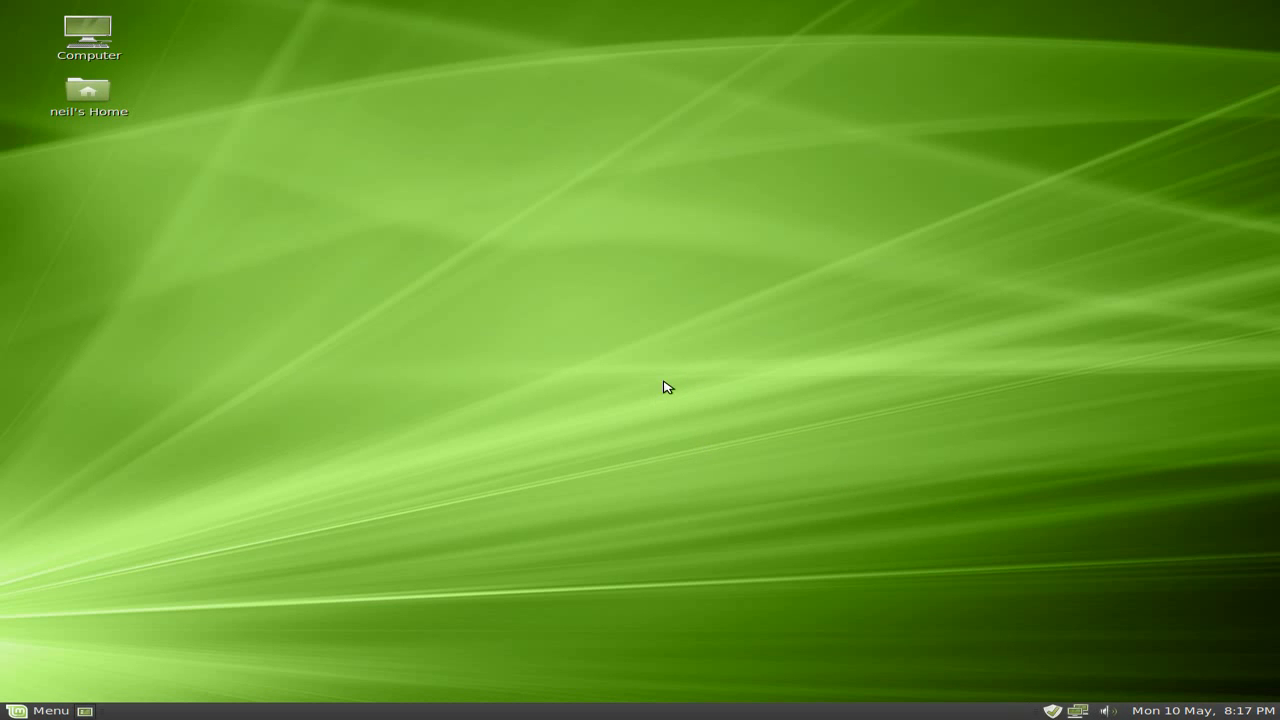
mouse_move(24, 656)
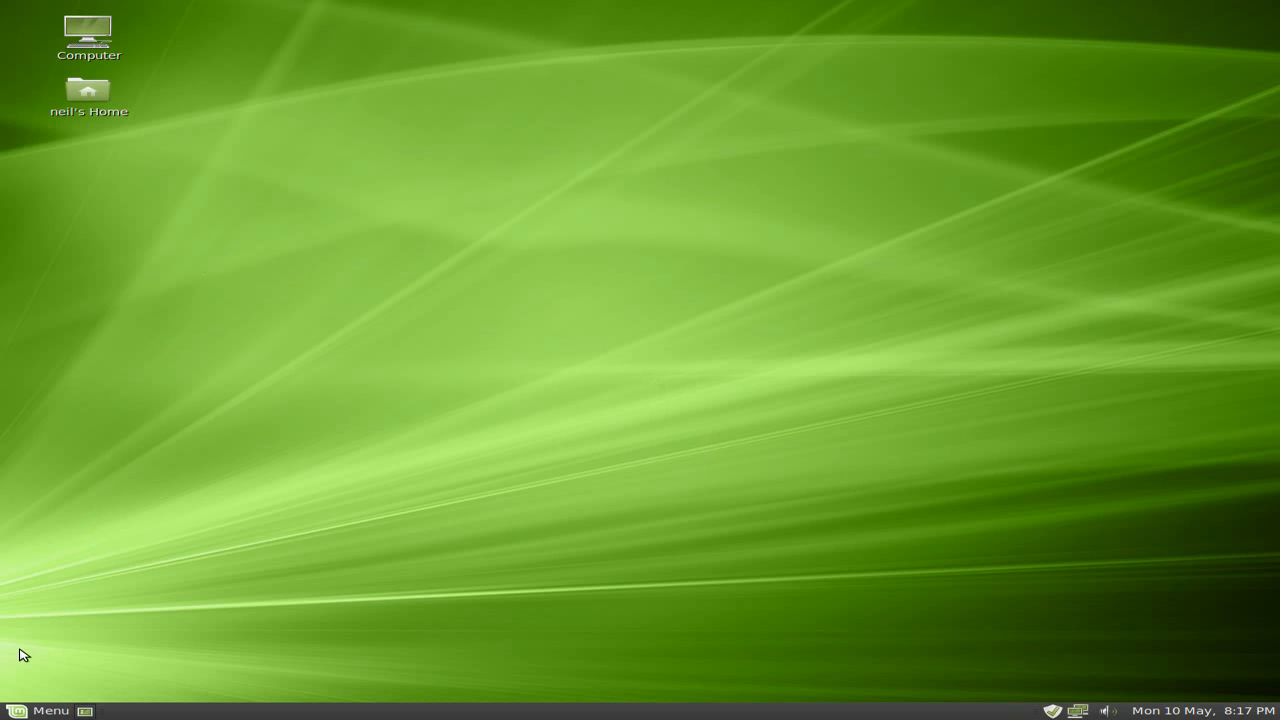
Bring up the Mint Menu from the bottom panel to list application categories
left_click(40, 710)
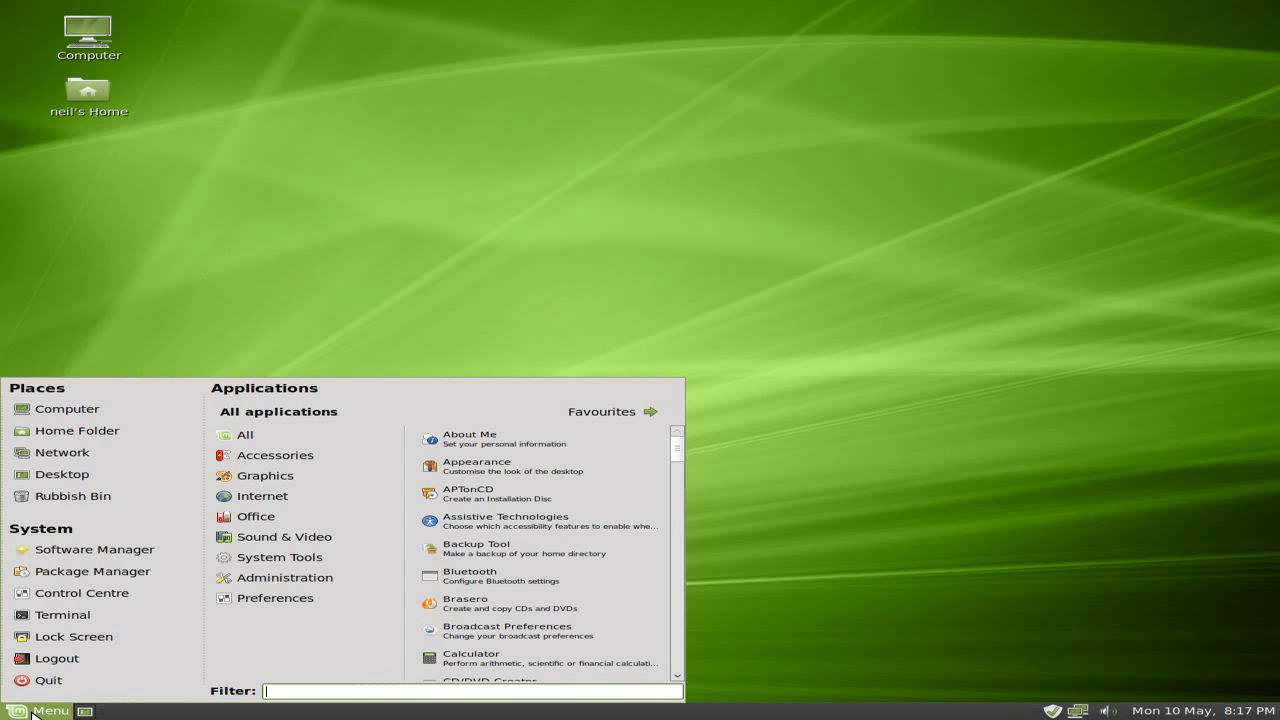
mouse_move(92, 572)
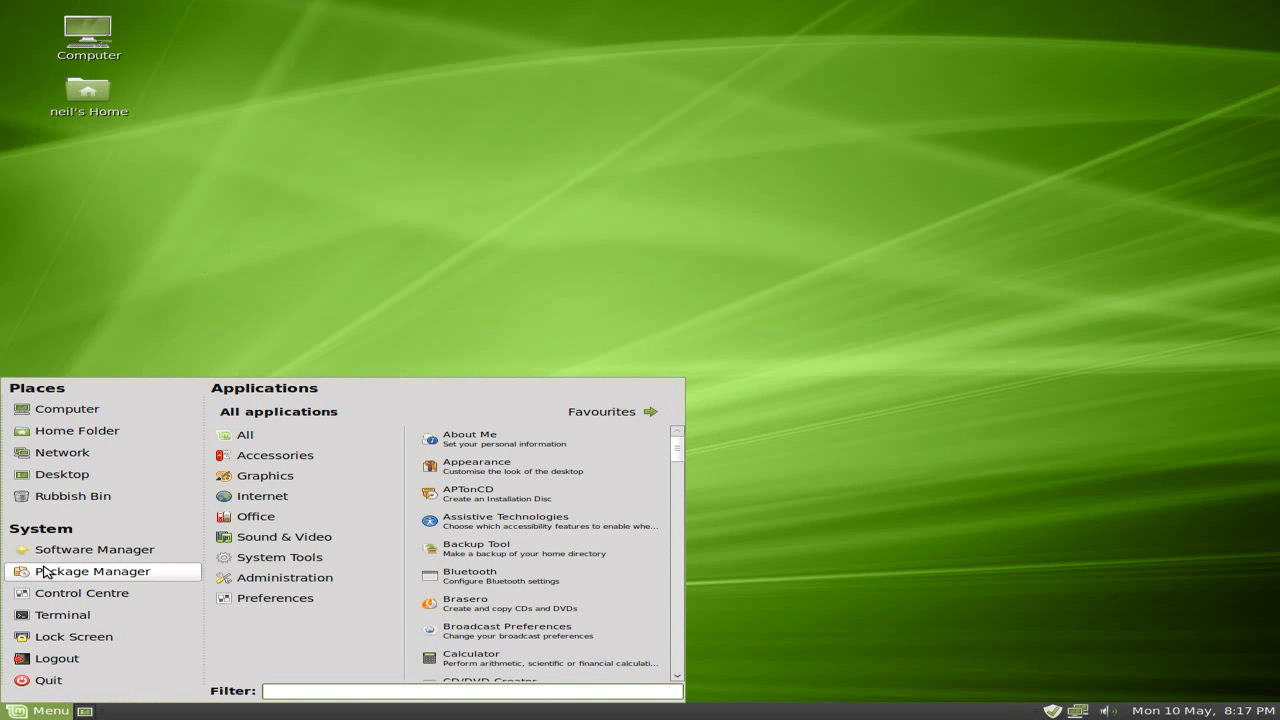
mouse_move(76, 430)
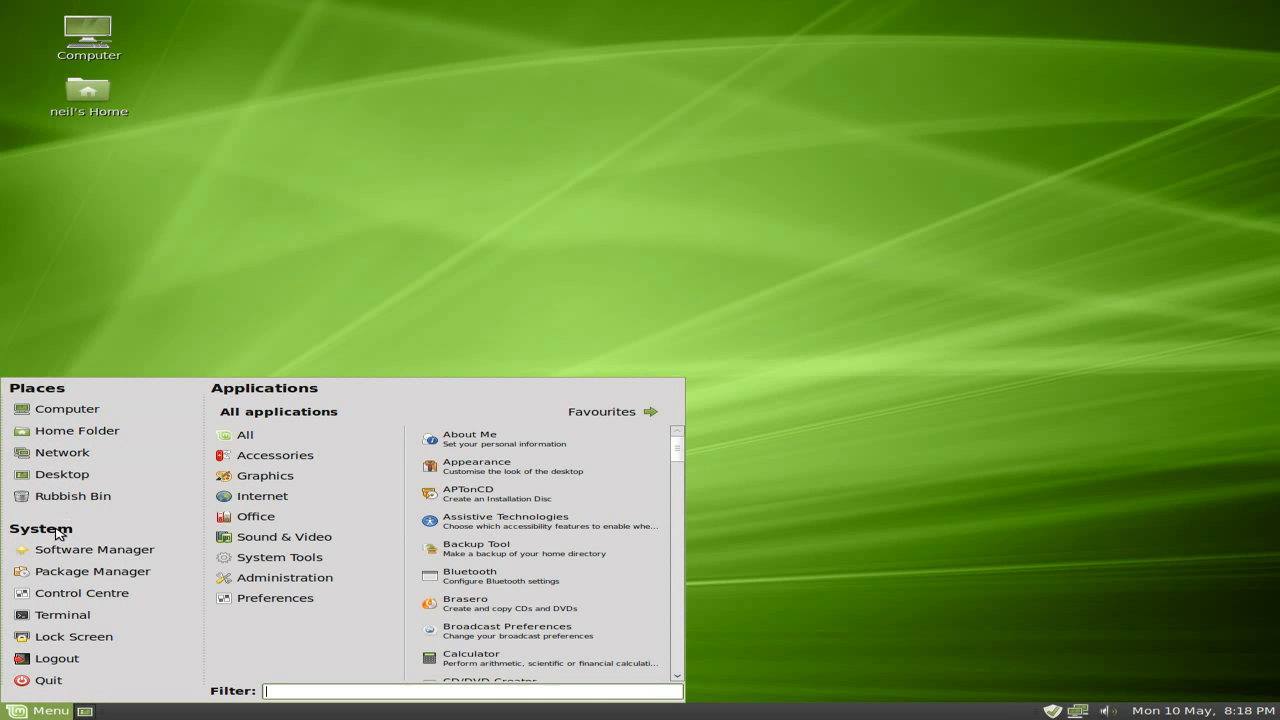
mouse_move(82, 592)
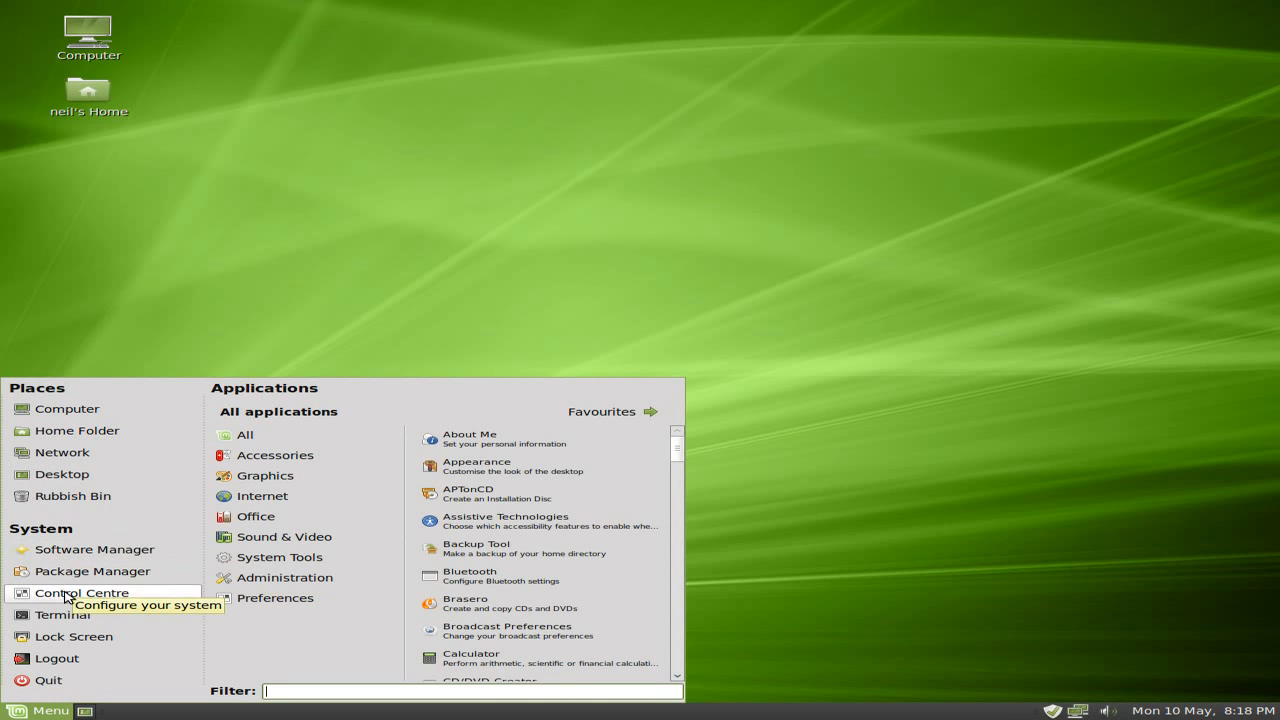
mouse_move(56, 658)
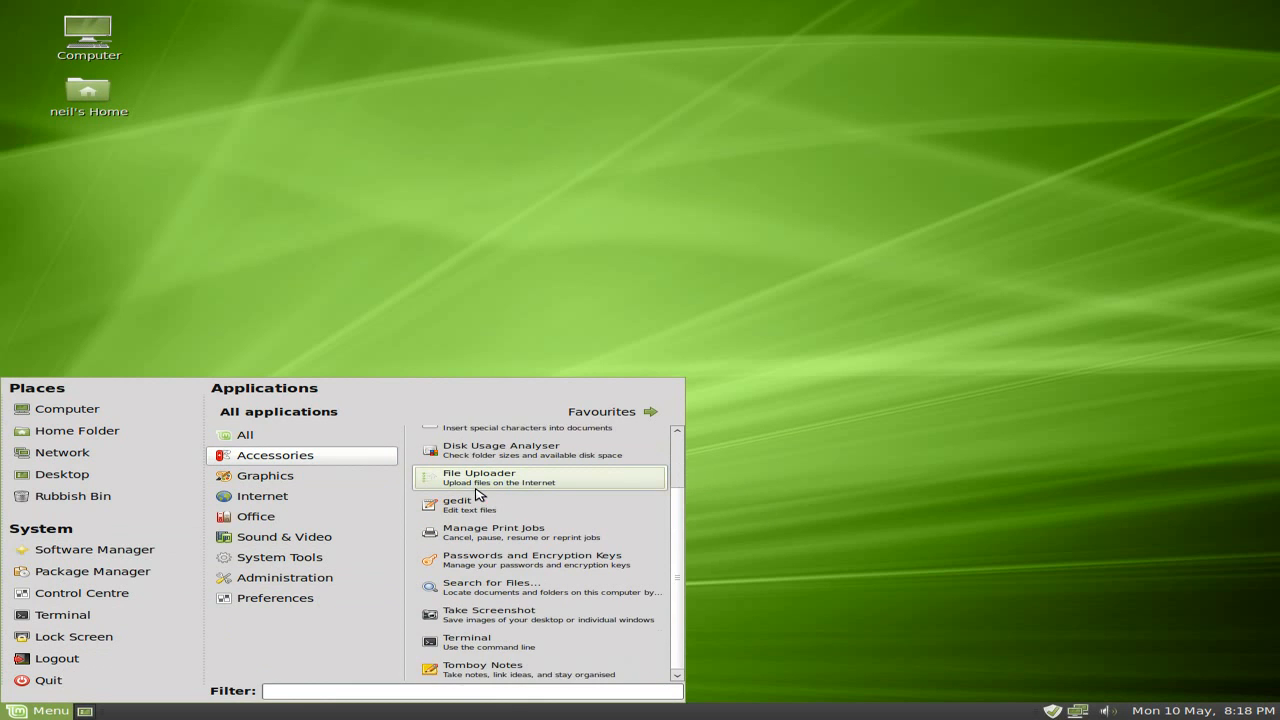
Browse the Graphics and further menu categories, then close the menu back to the desktop
left_click(266, 476)
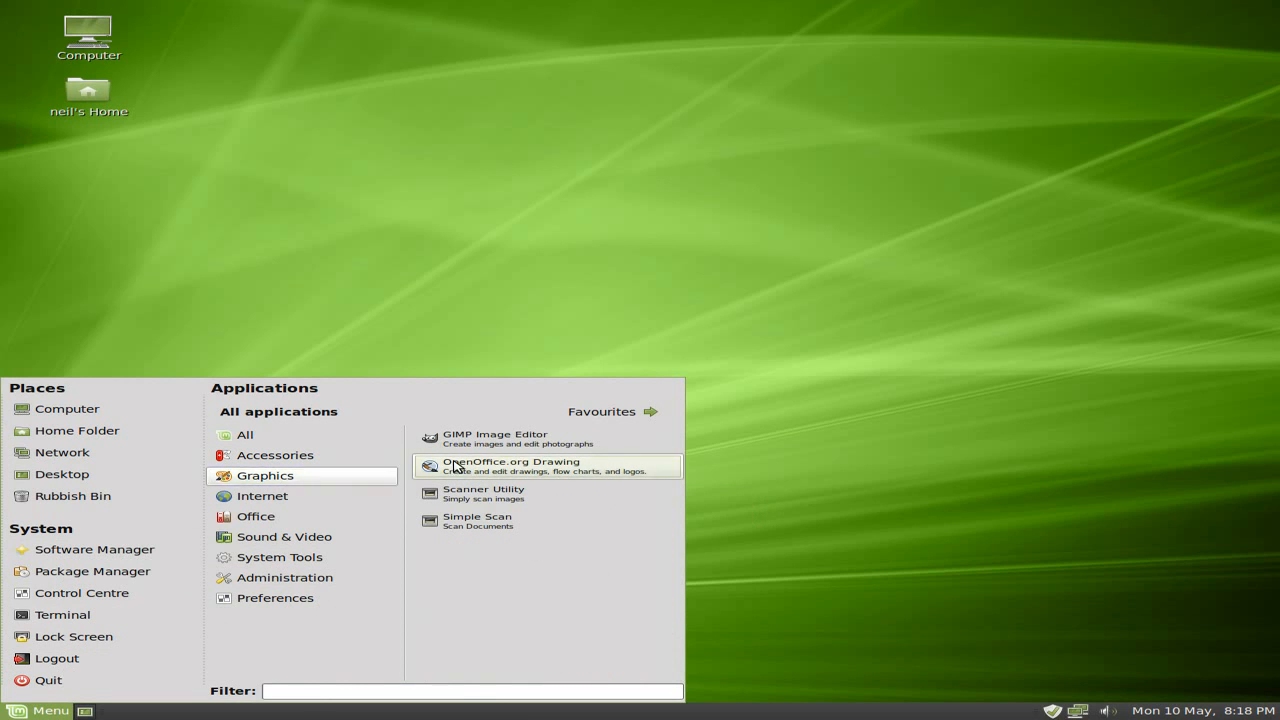
mouse_move(470, 440)
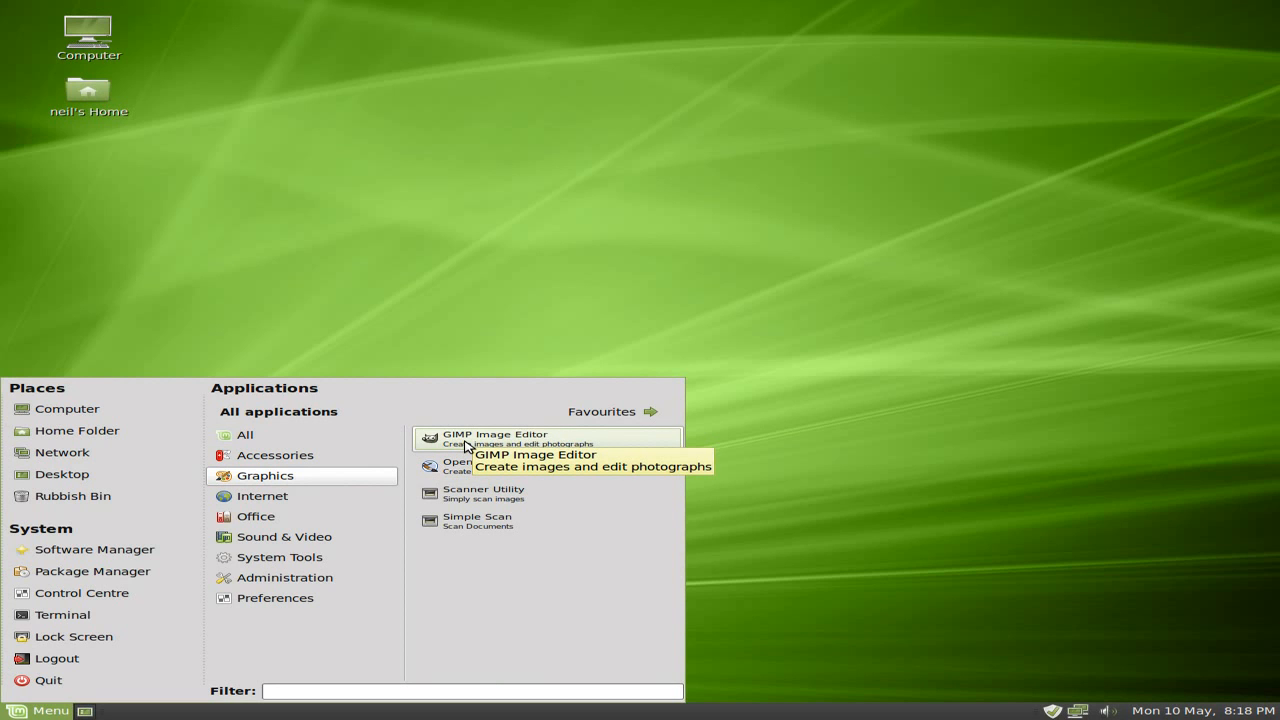
mouse_move(512, 520)
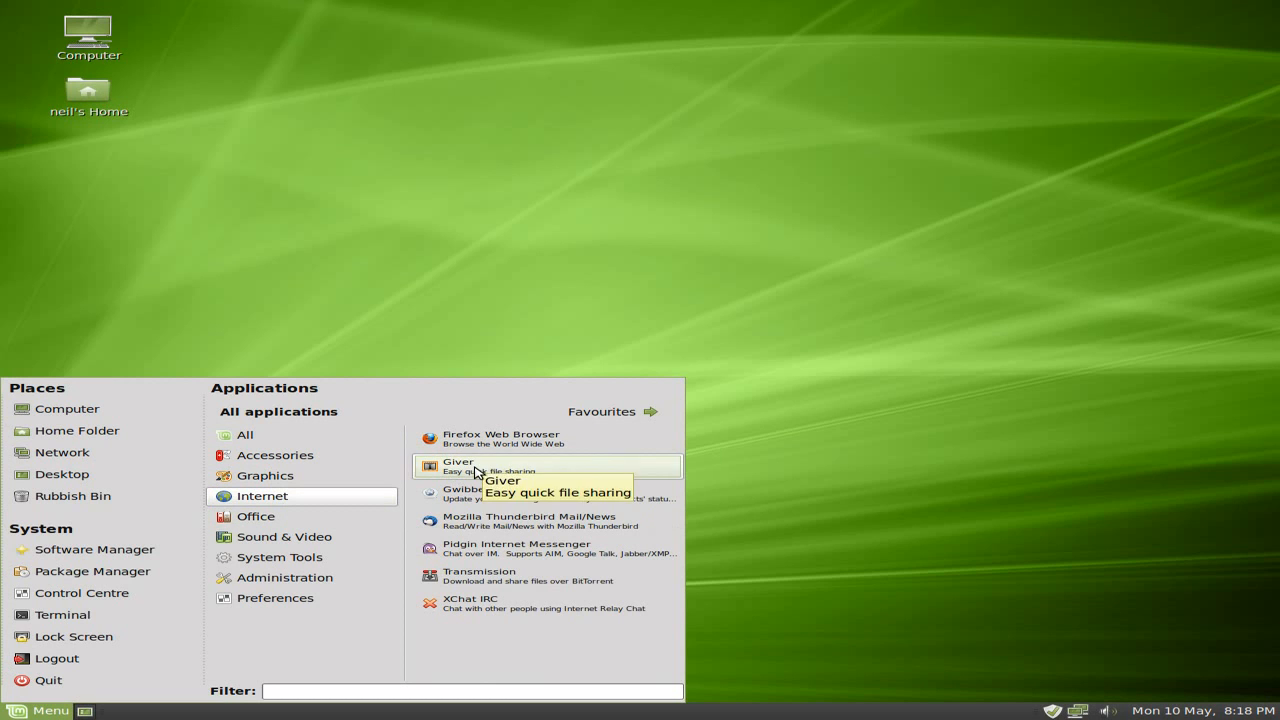
mouse_move(488, 576)
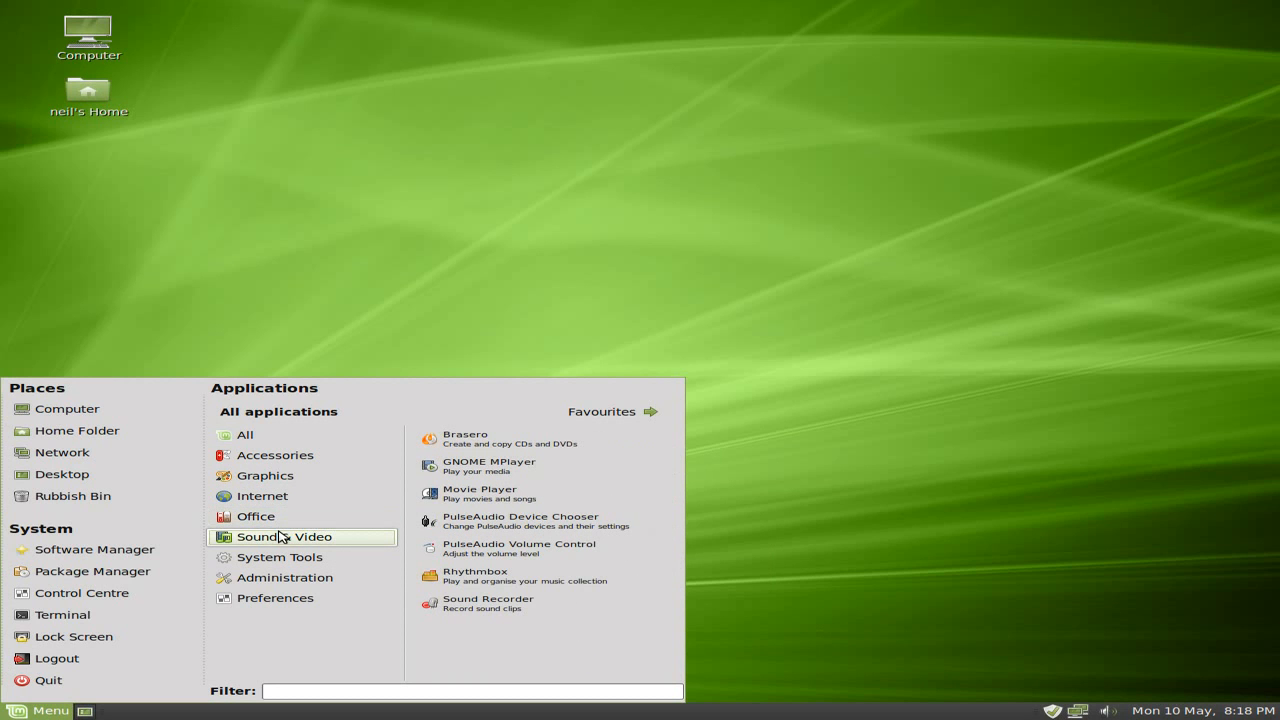
mouse_move(284, 544)
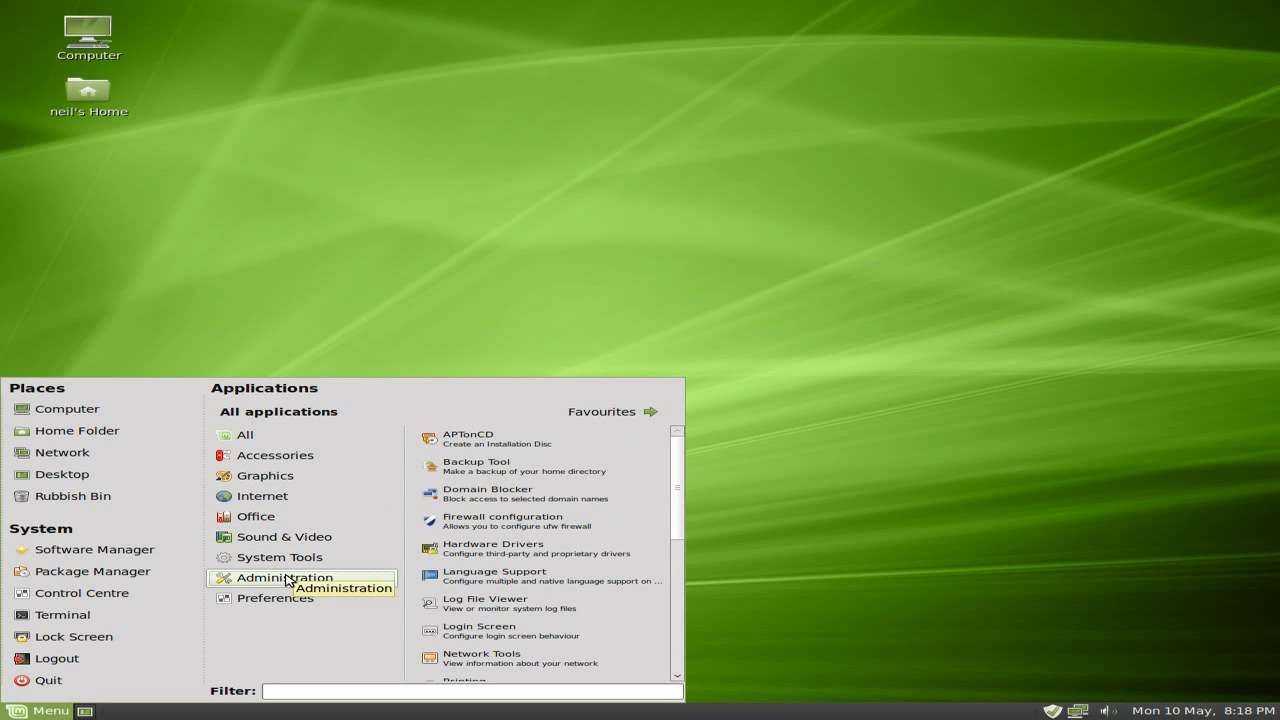
mouse_move(504, 444)
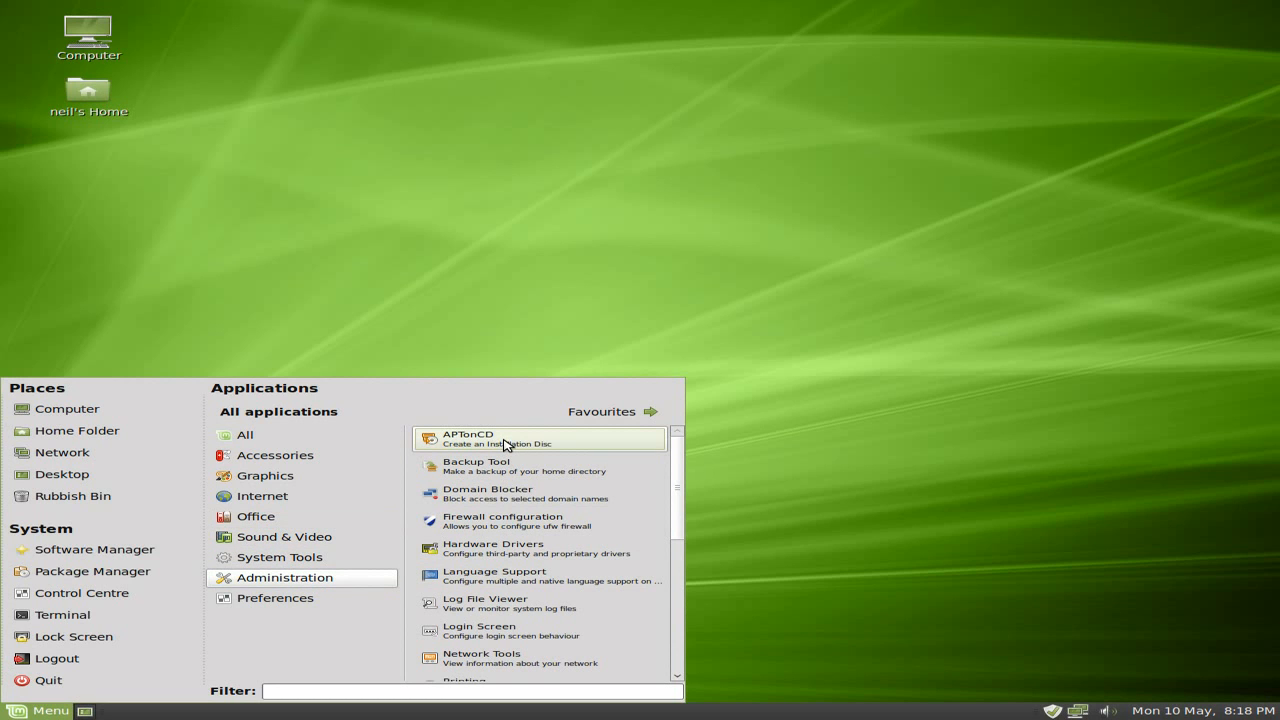
mouse_move(508, 440)
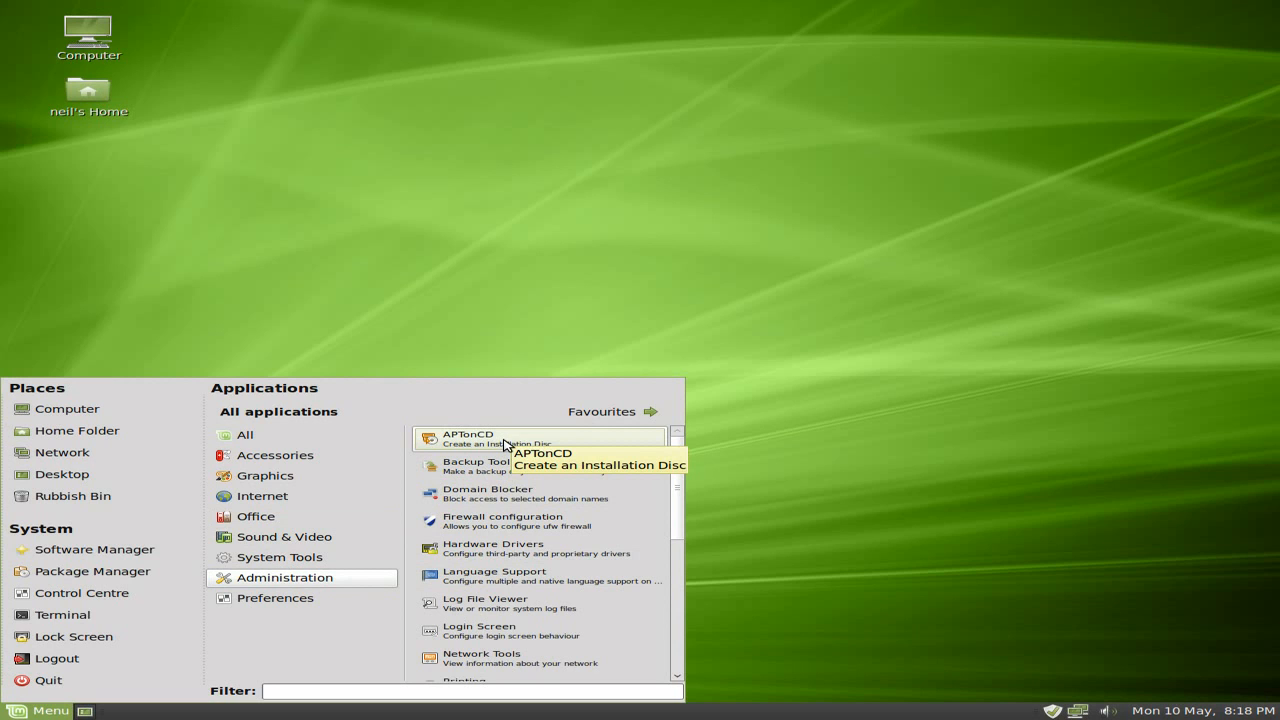
mouse_move(510, 496)
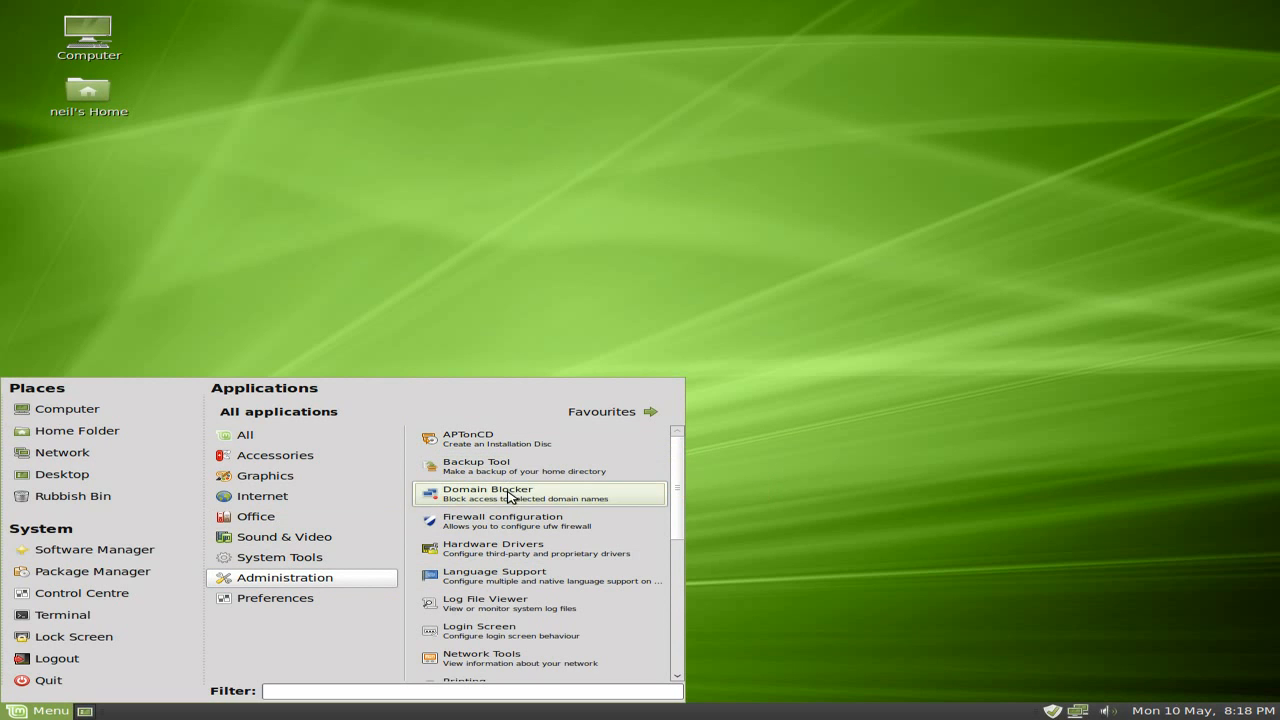
scroll("down", 3)
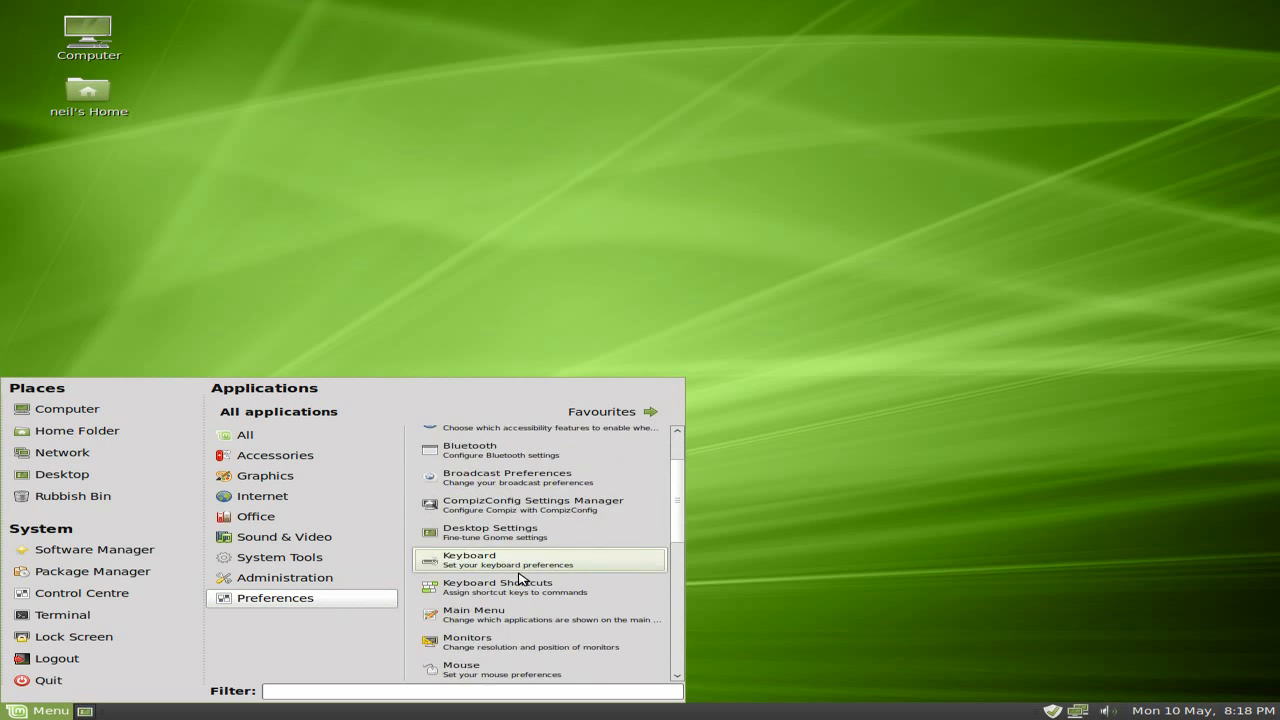
scroll("down", 3)
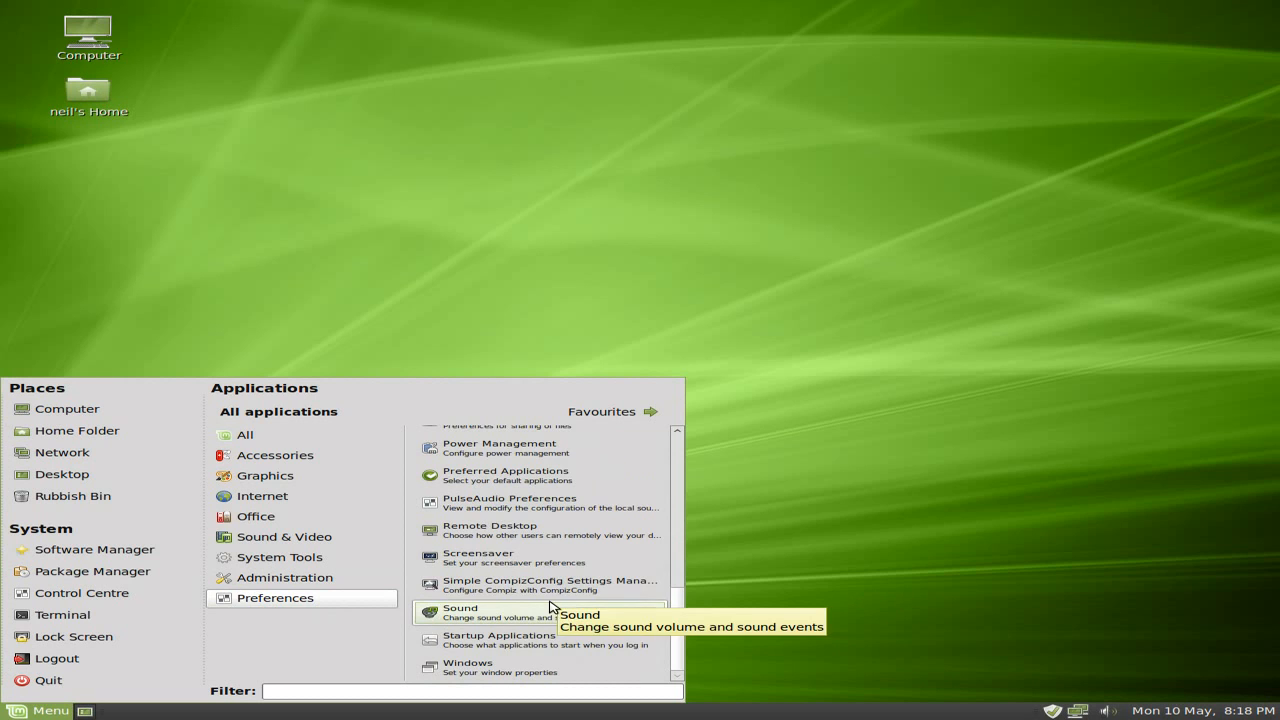
left_click(262, 496)
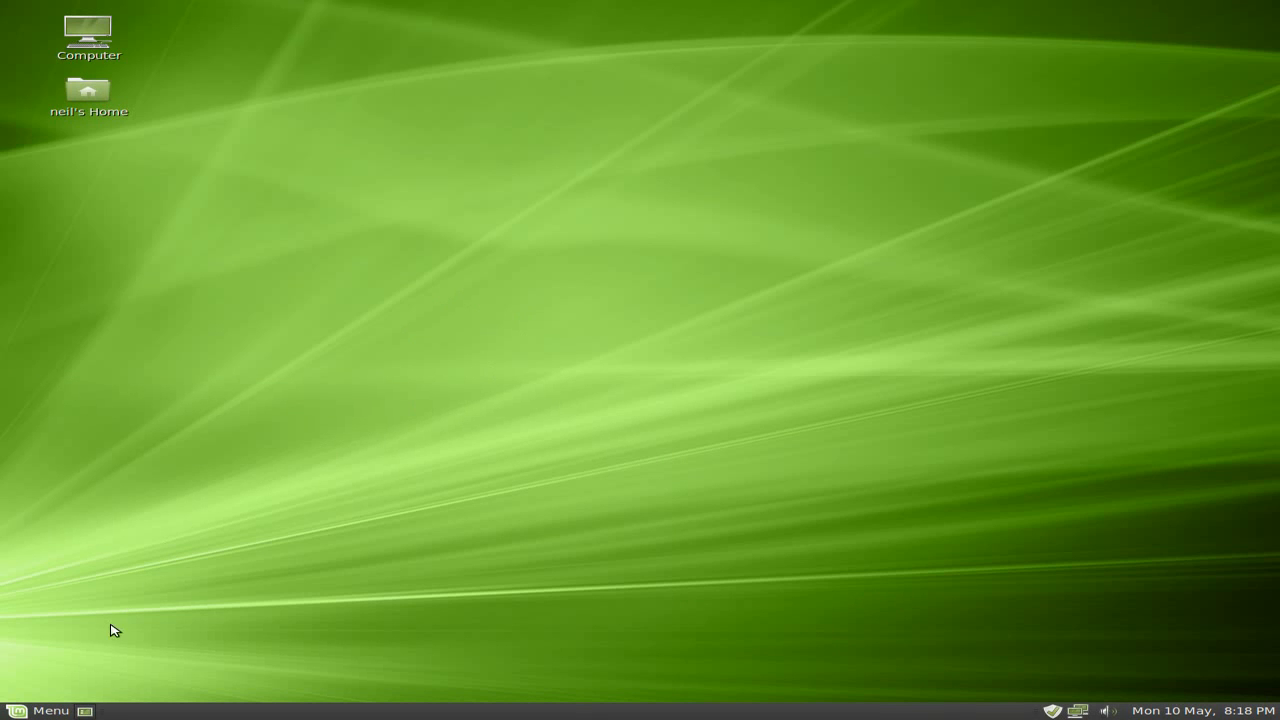
Launch Firefox from the Mint Menu's Internet category and maximize it on the Mint start page
left_click(40, 710)
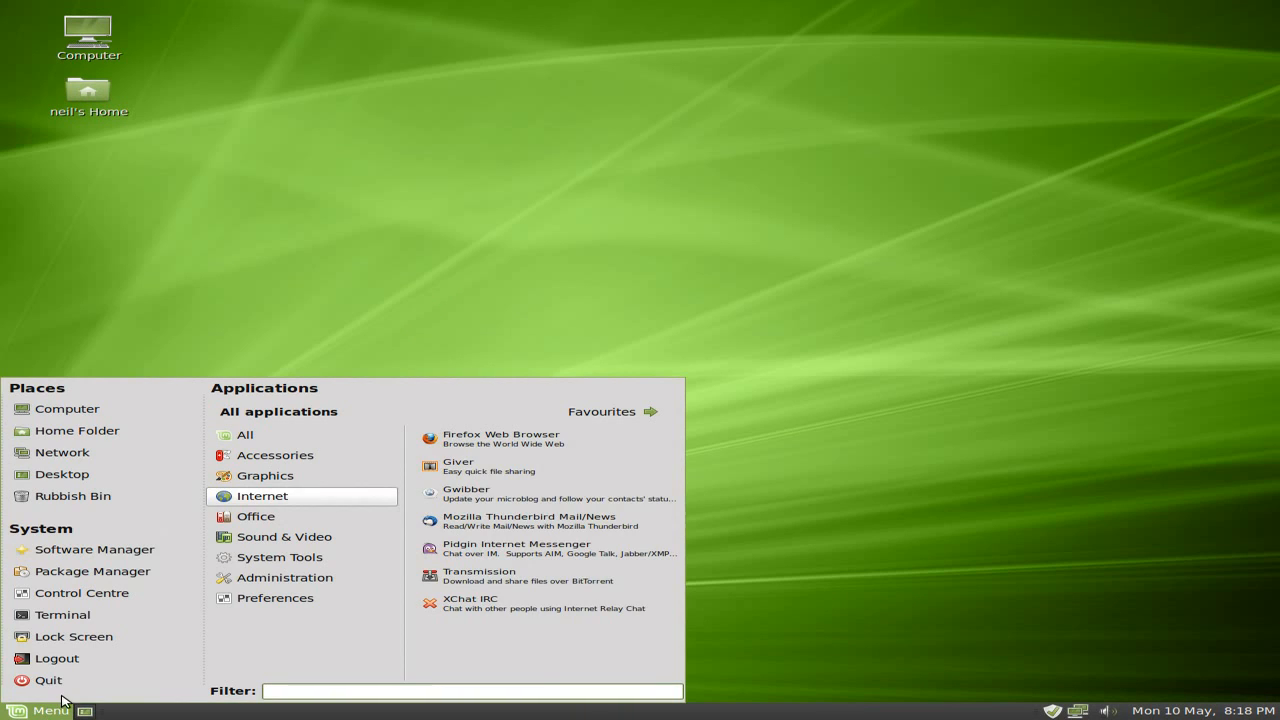
mouse_move(318, 504)
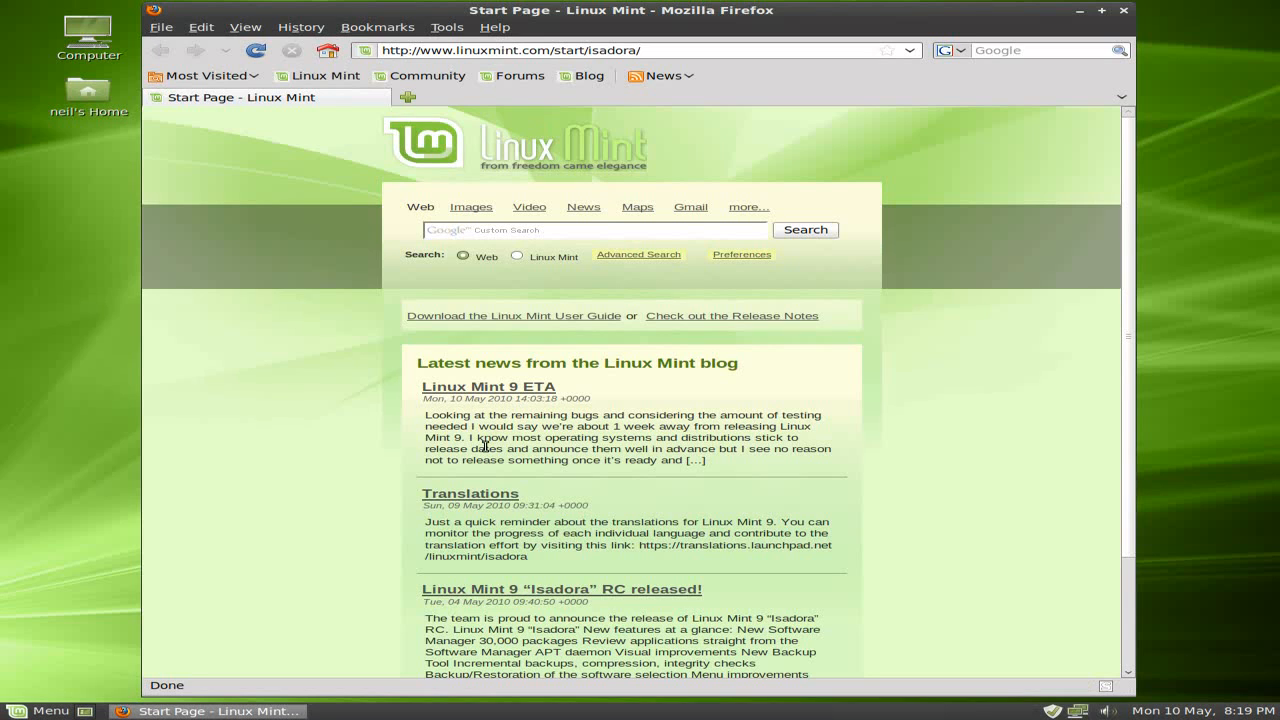
mouse_move(840, 424)
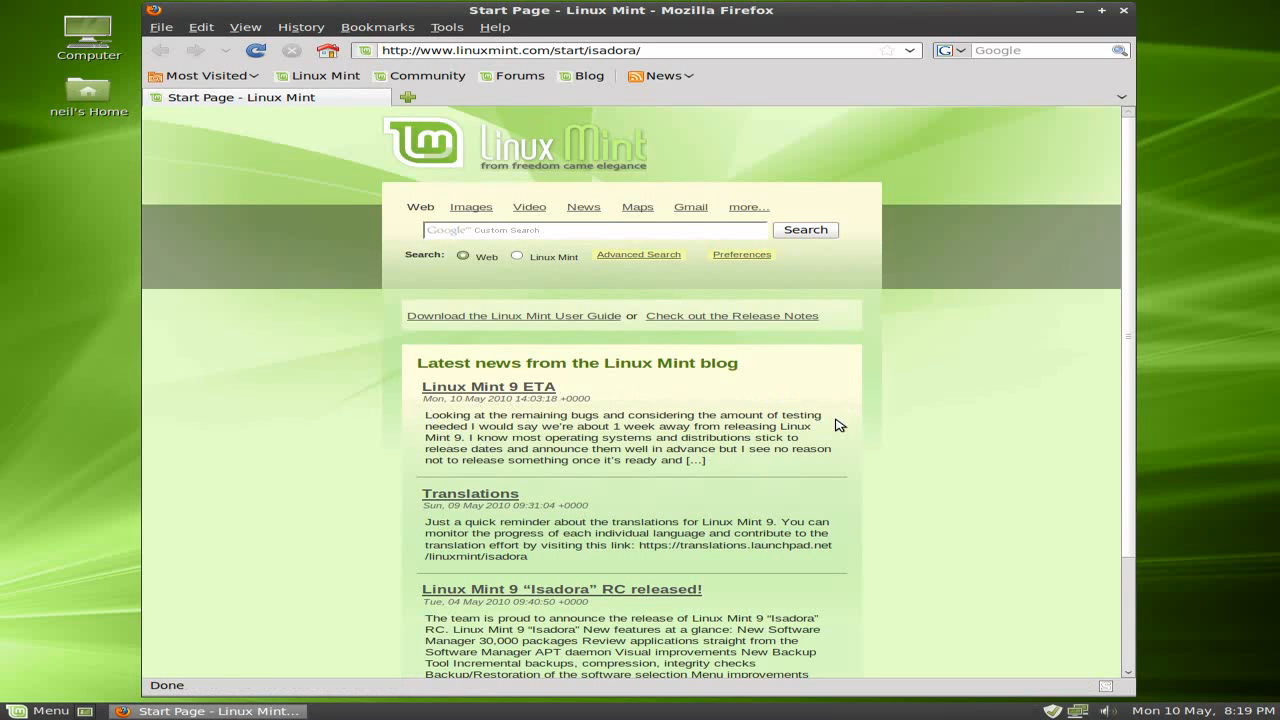
mouse_move(848, 450)
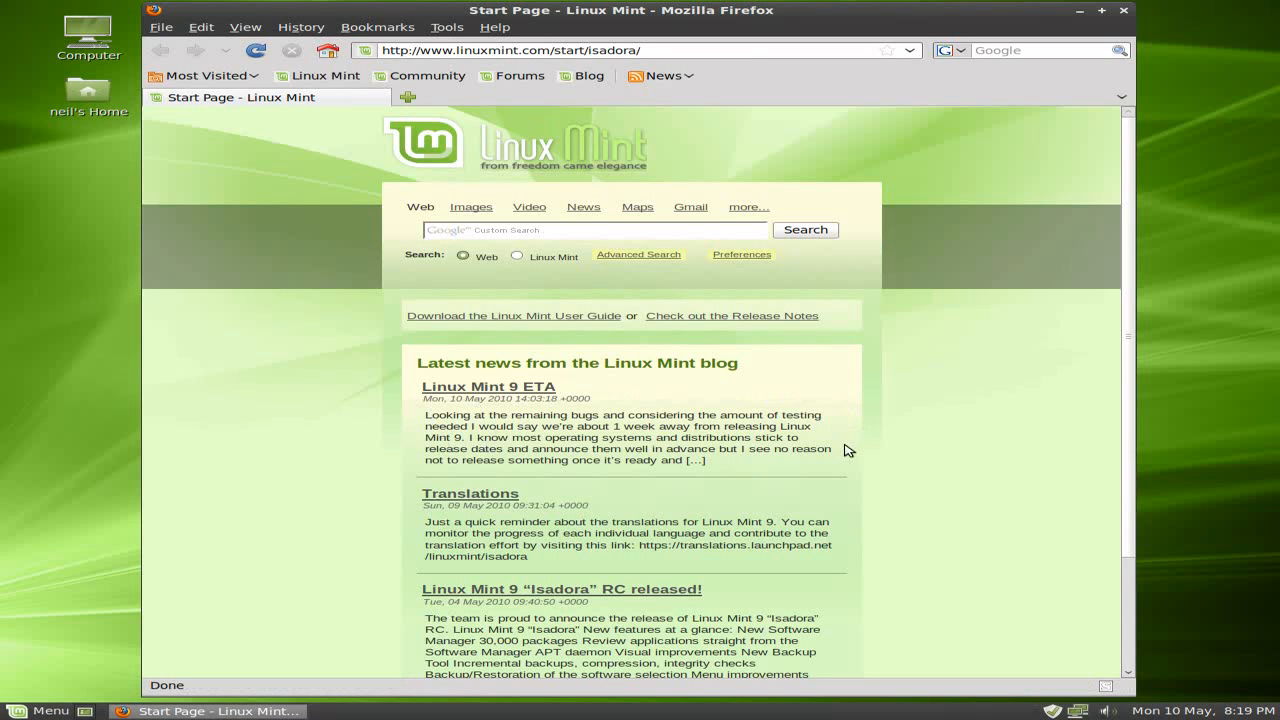
scroll("down", 3)
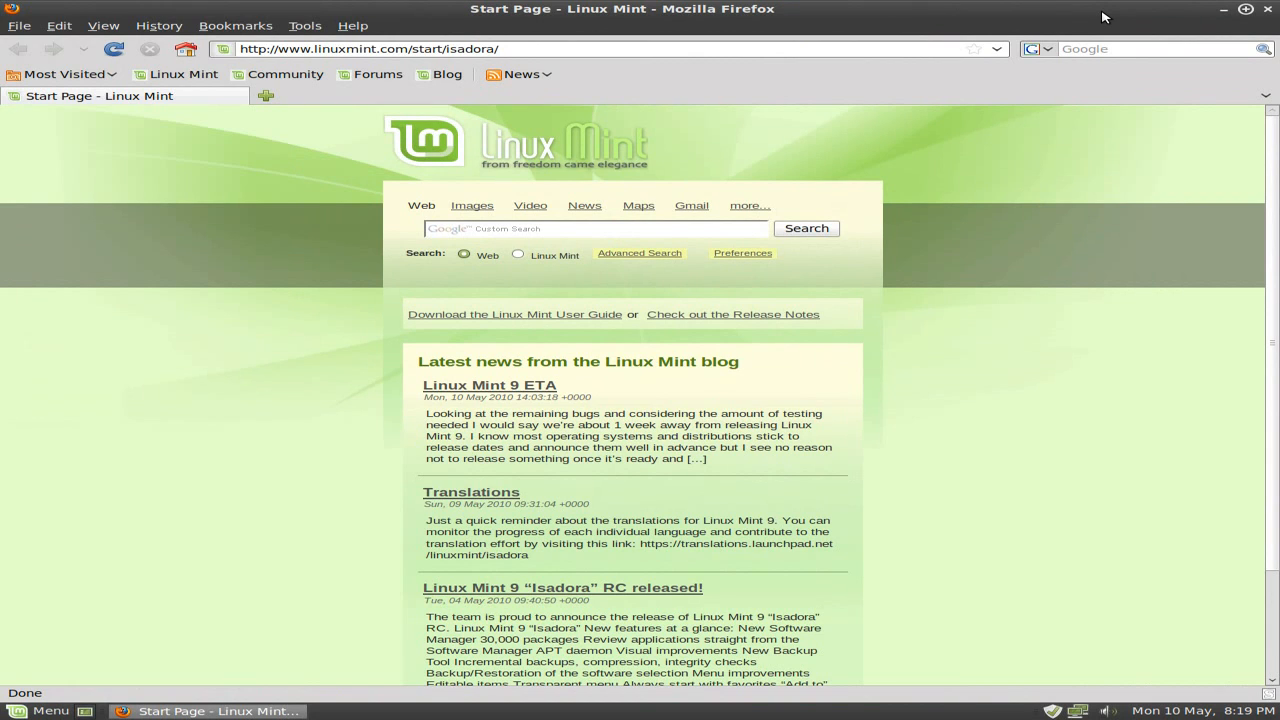
mouse_move(1100, 108)
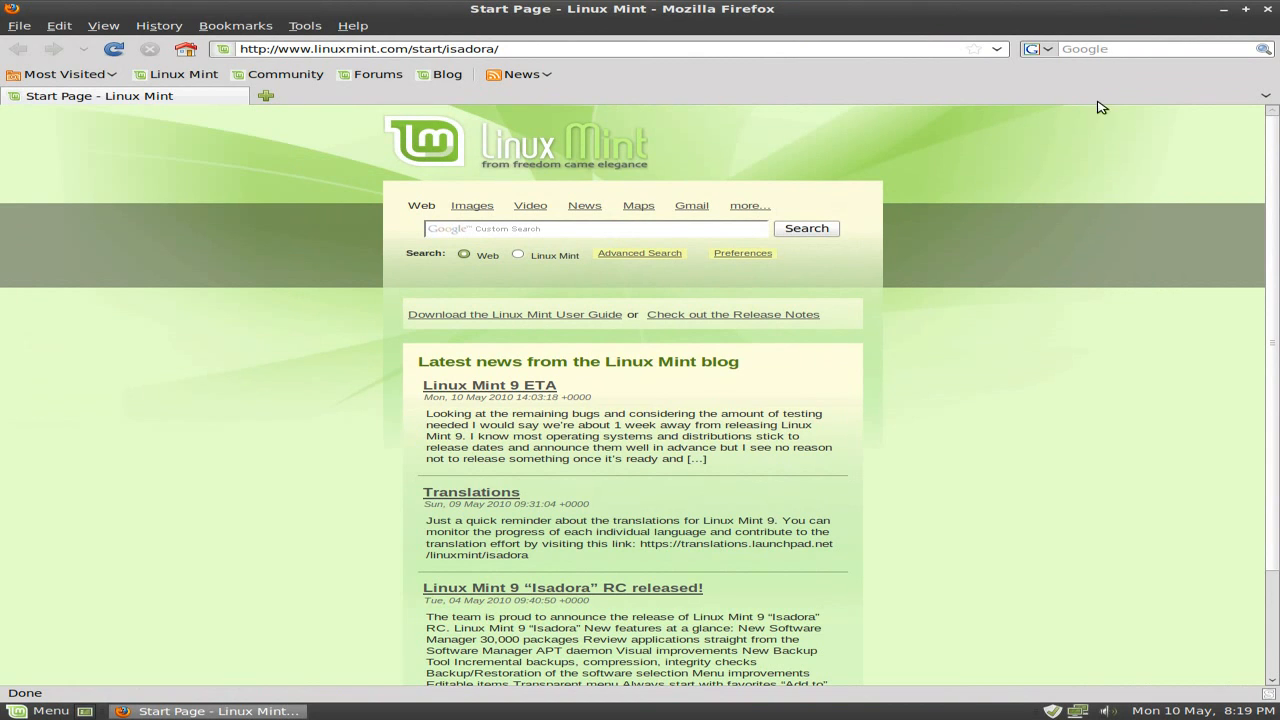
mouse_move(220, 180)
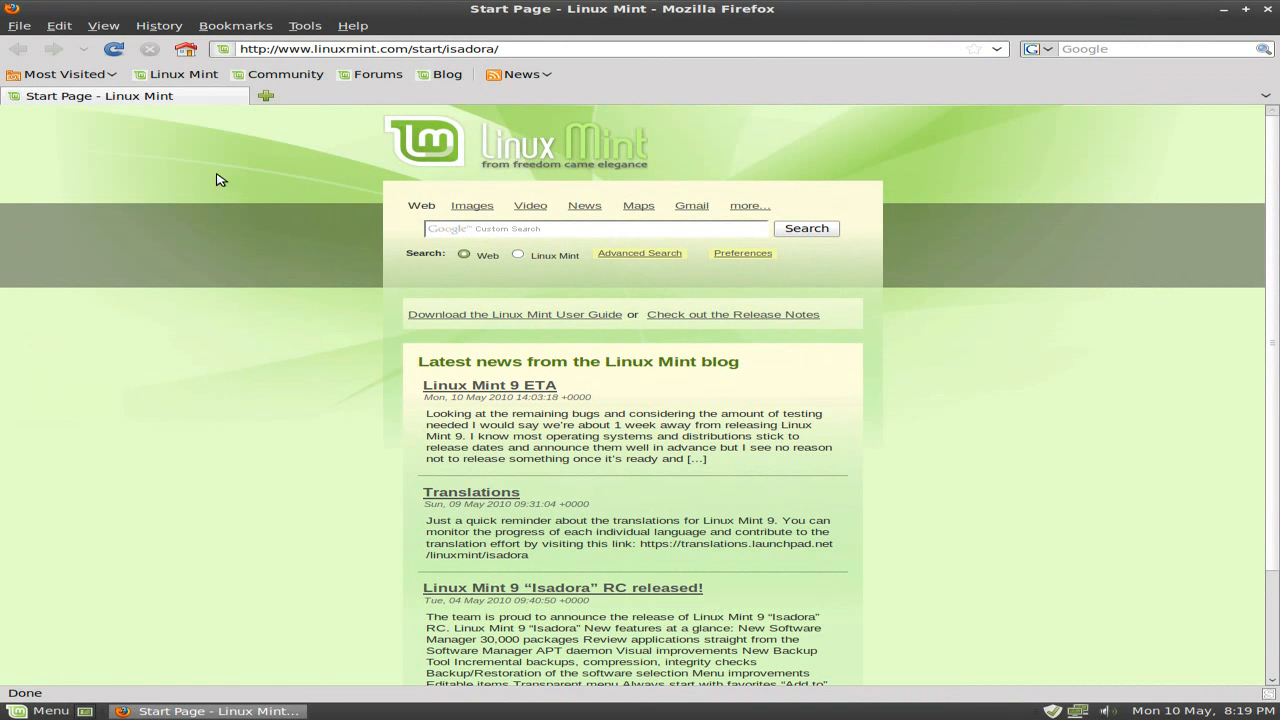
Visit the Linux Mint site, then run a web search for 'bbc' from the toolbar
left_click(182, 74)
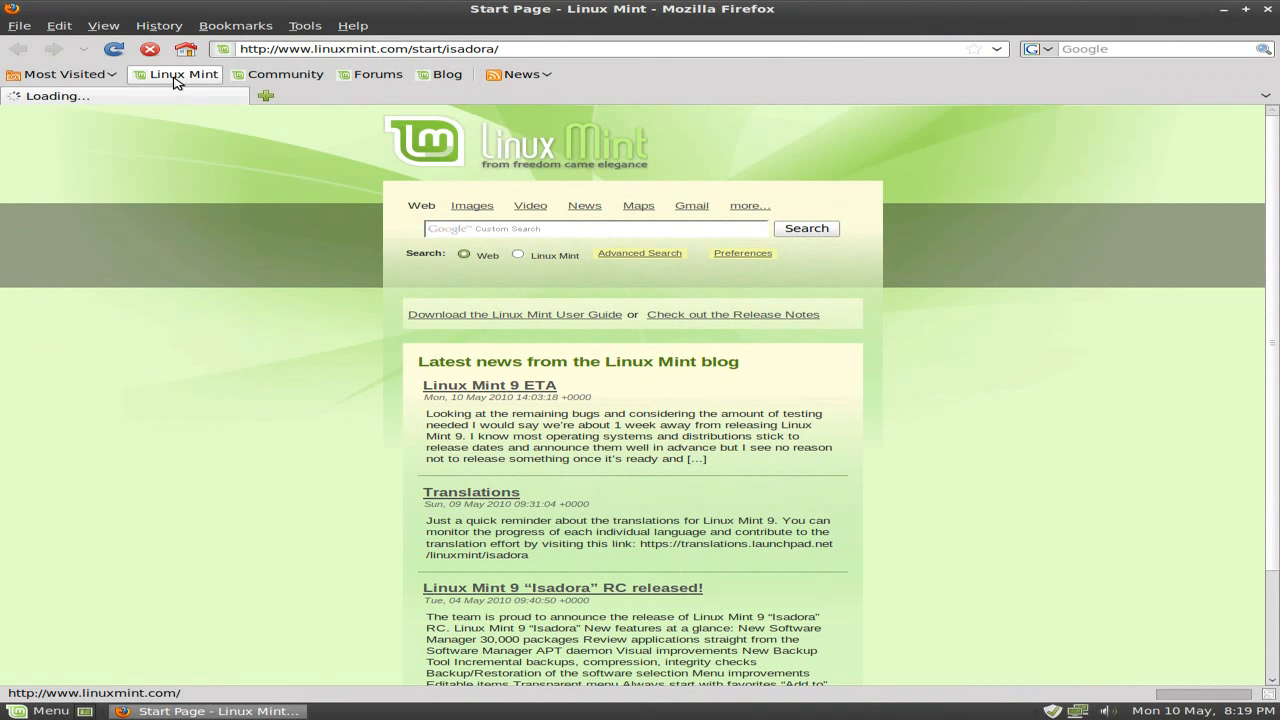
left_click(180, 72)
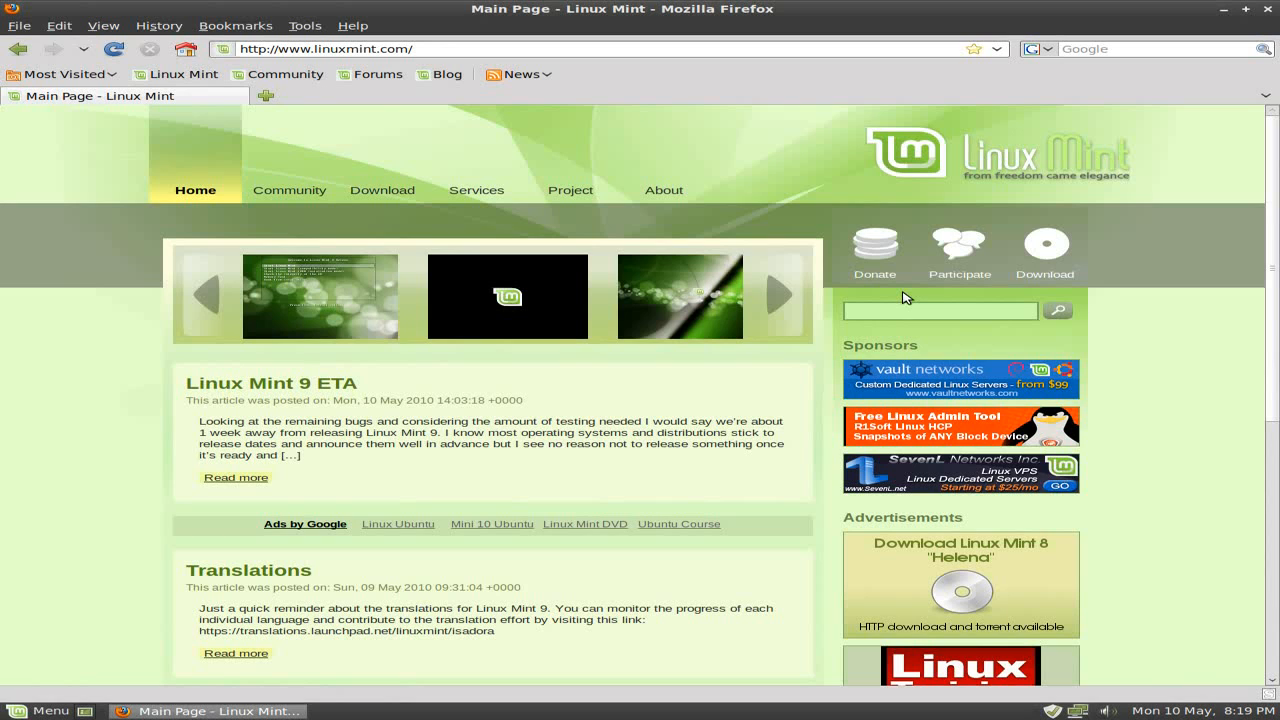
mouse_move(288, 190)
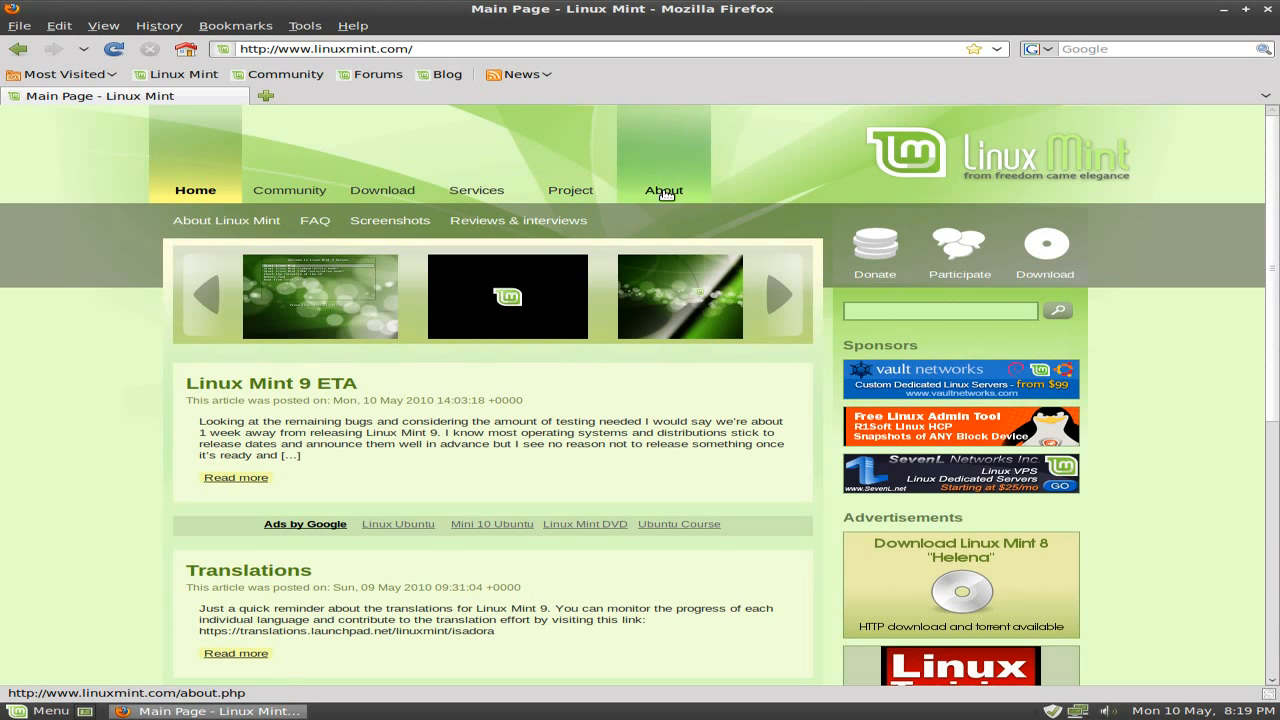
mouse_move(780, 156)
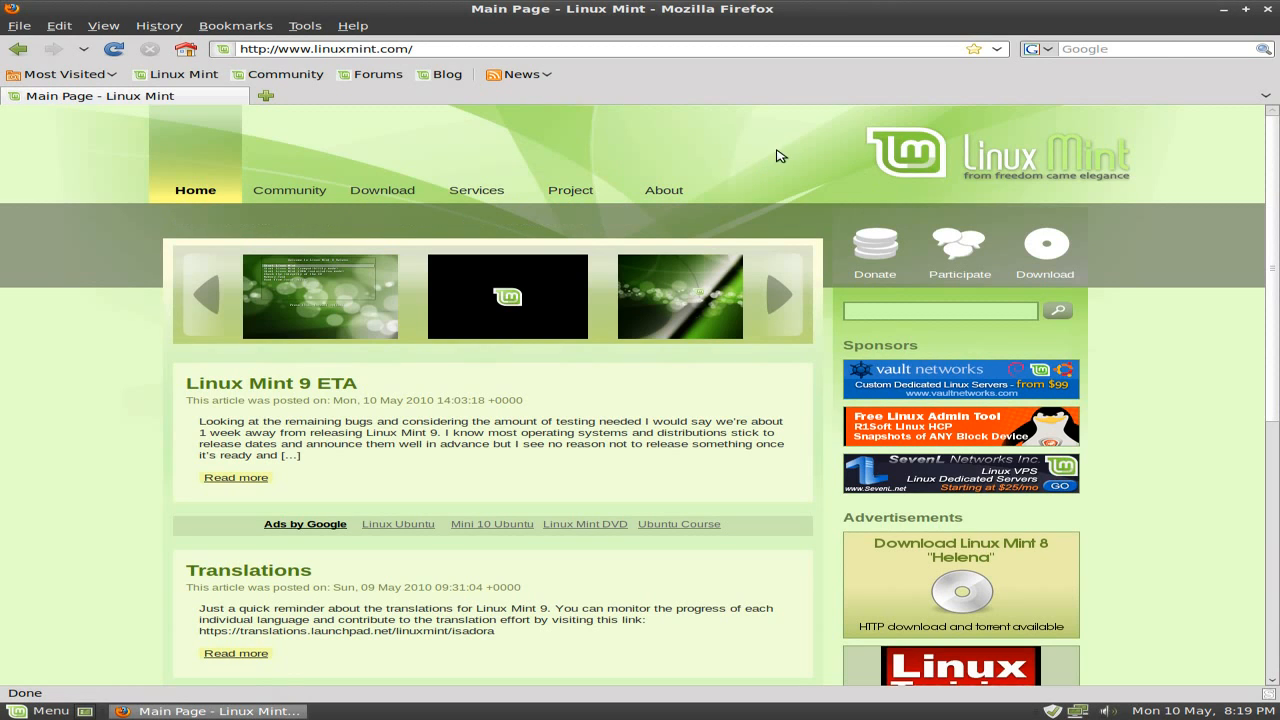
left_click(1150, 48)
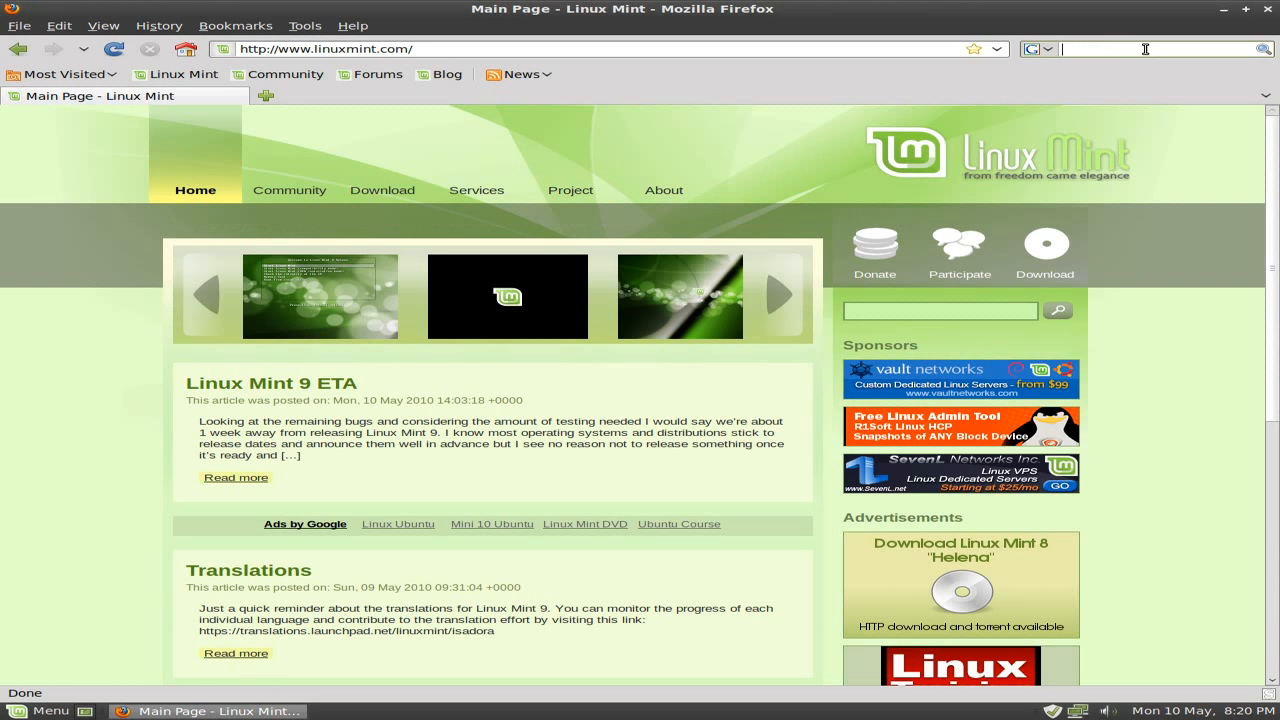
type("bbc")
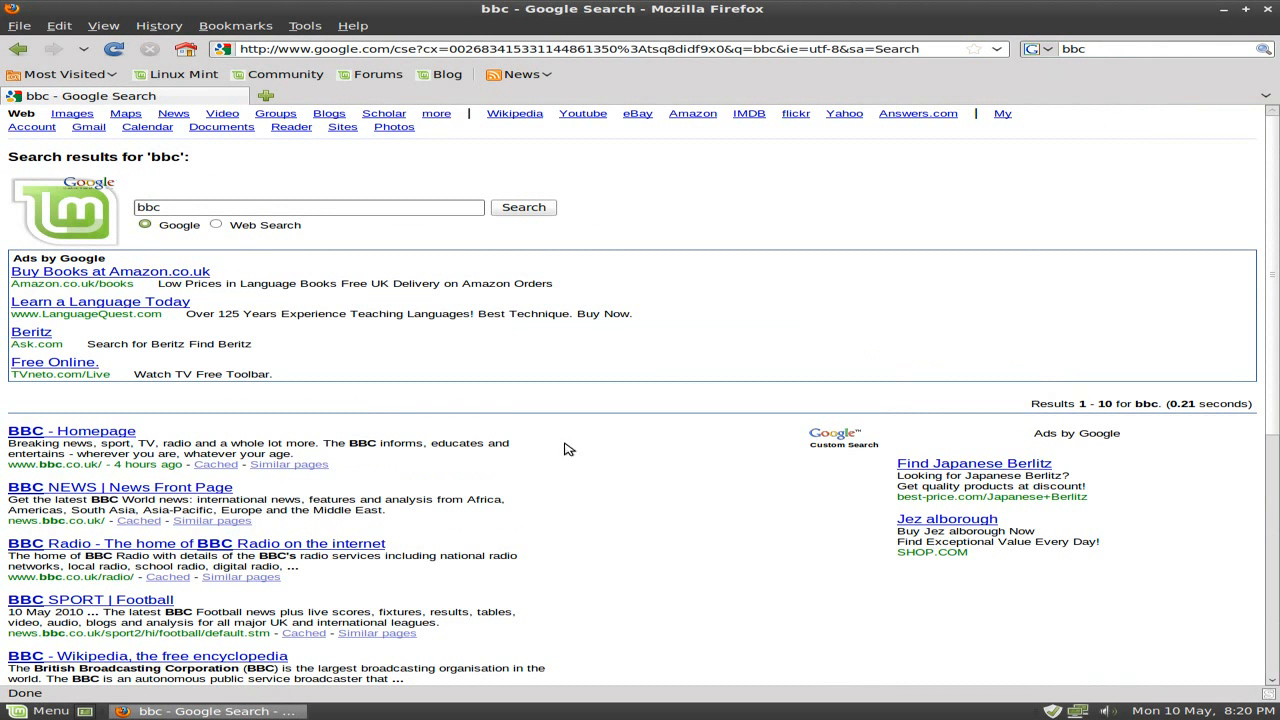
Load the BBC Homepage from the search results
left_click(70, 430)
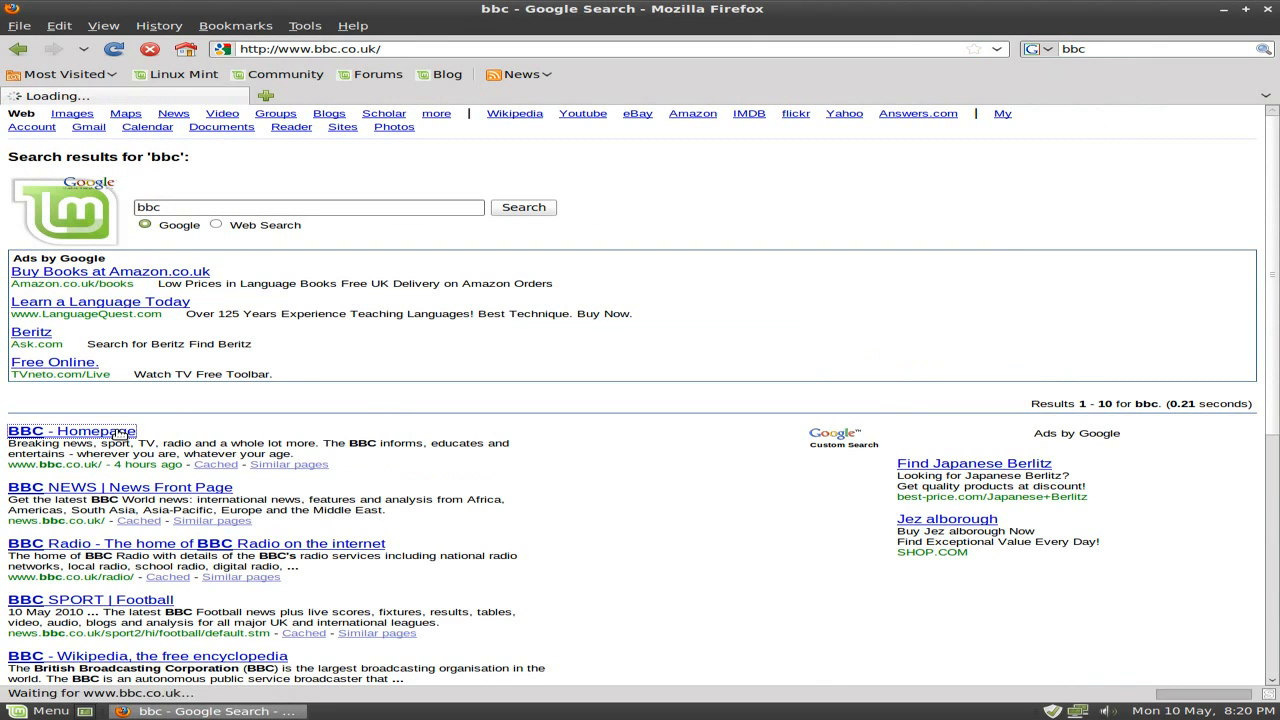
left_click(72, 432)
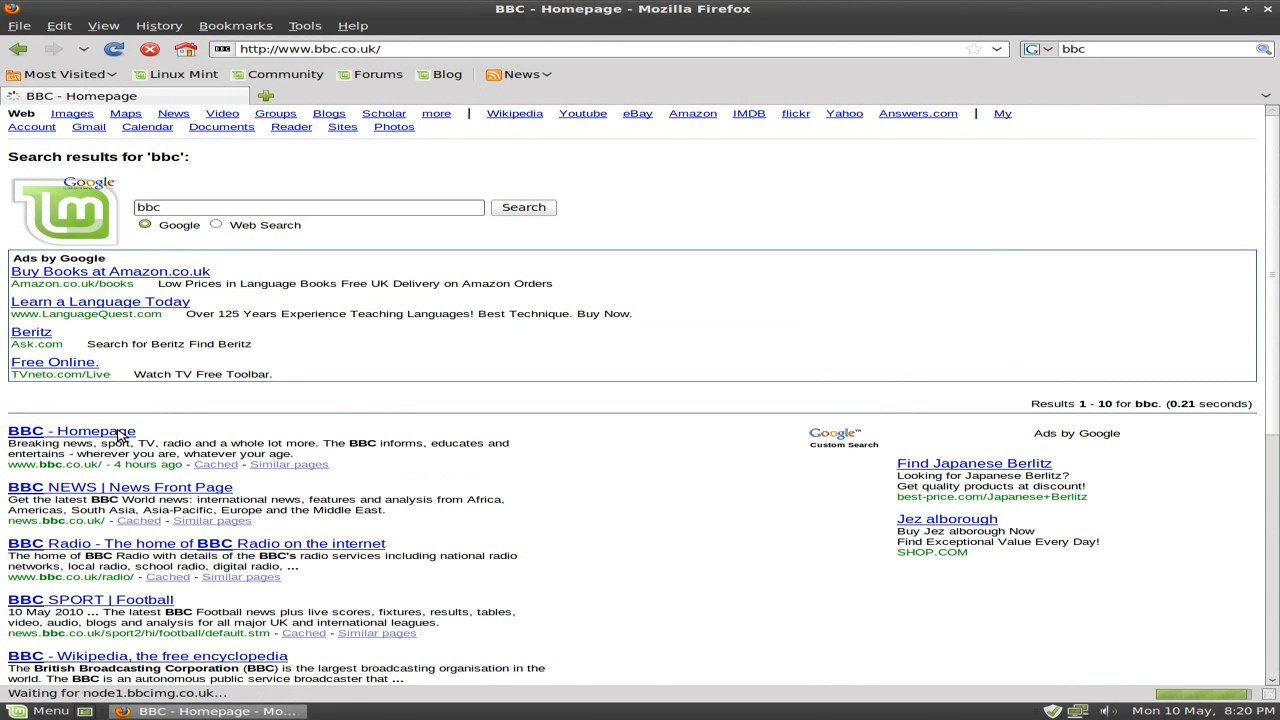
left_click(70, 430)
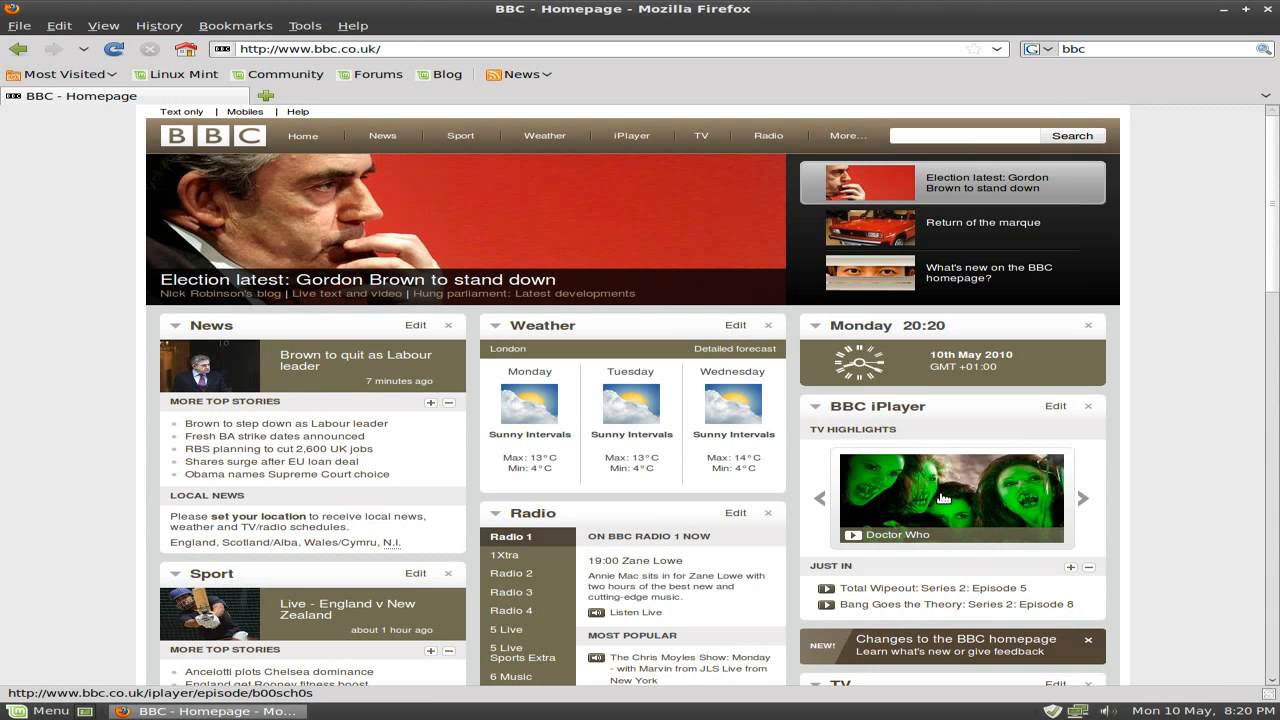
Start the Doctor Who episode playing on BBC iPlayer, then close Firefox
left_click(952, 494)
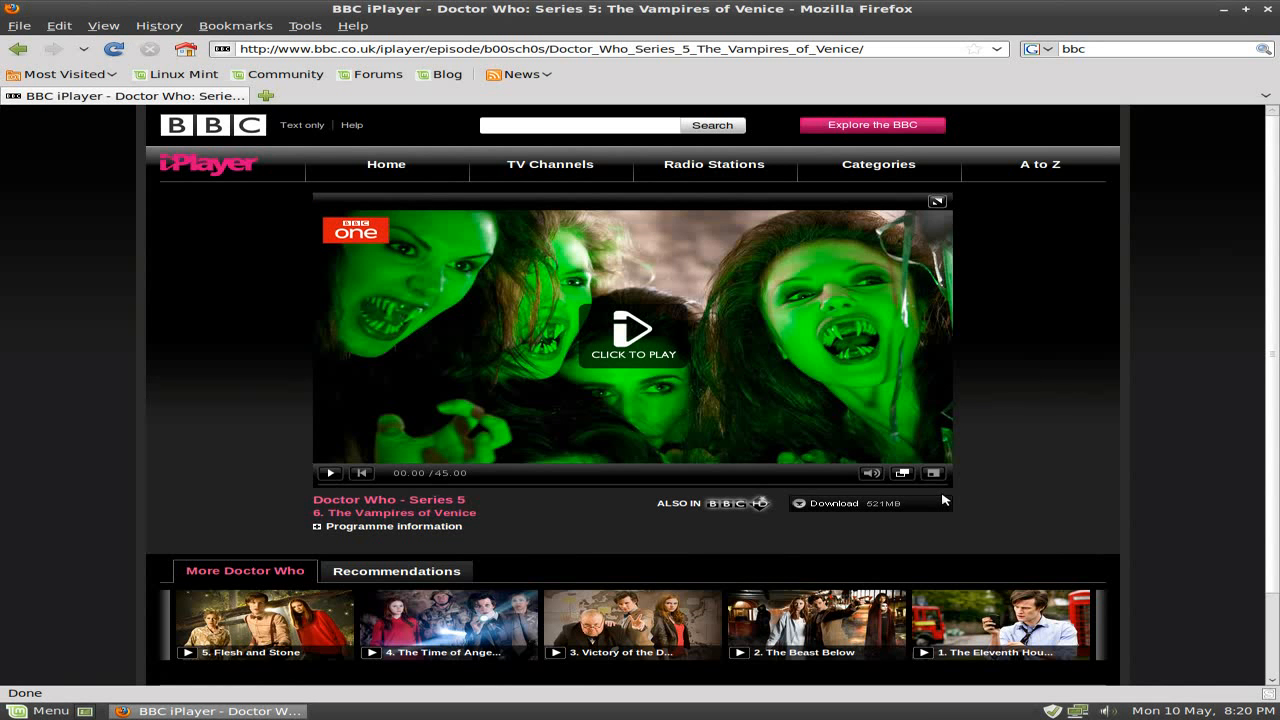
mouse_move(628, 336)
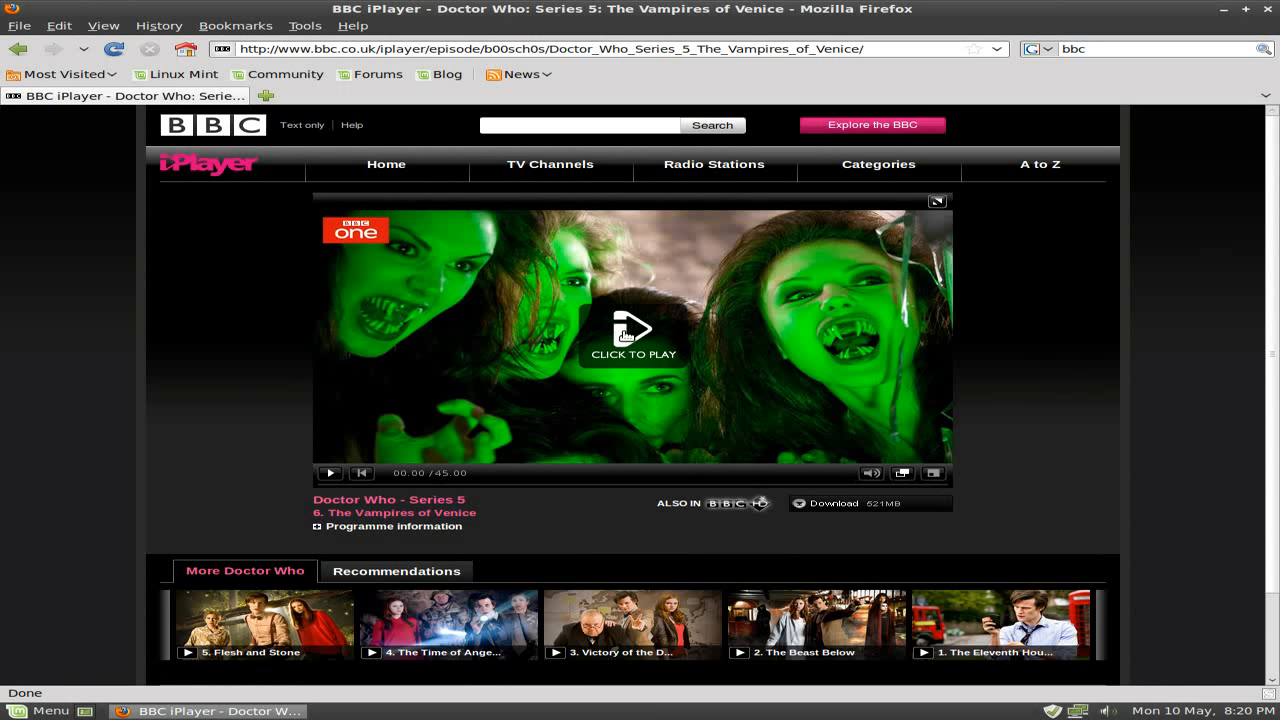
left_click(632, 330)
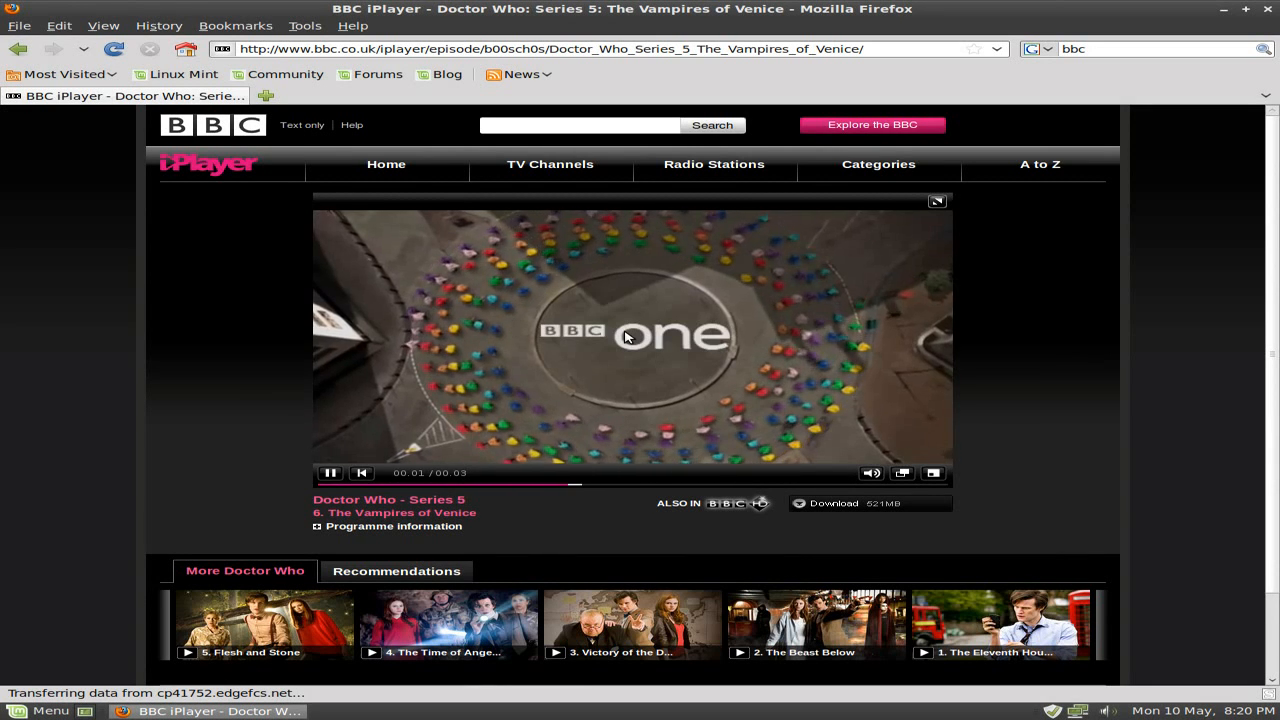
left_click(330, 472)
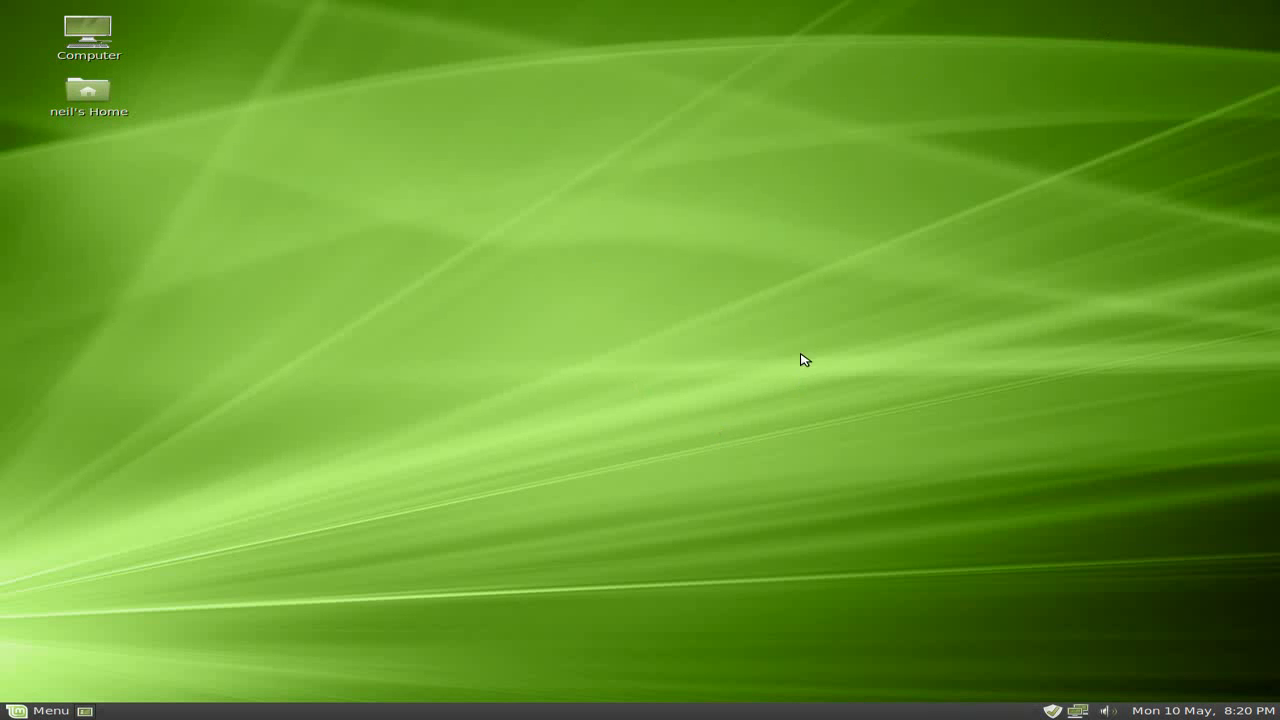
Show the Rhythmbox Music Player window from its tray icon, with an empty library
left_click(40, 710)
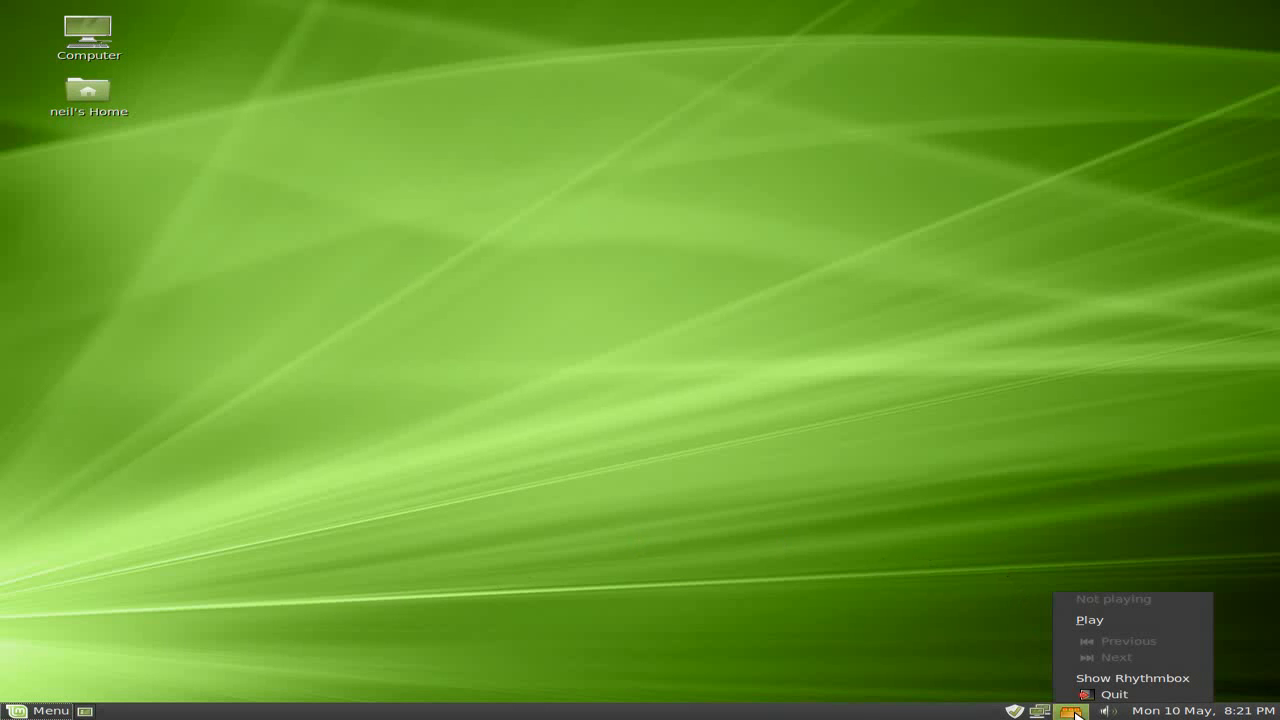
left_click(1132, 676)
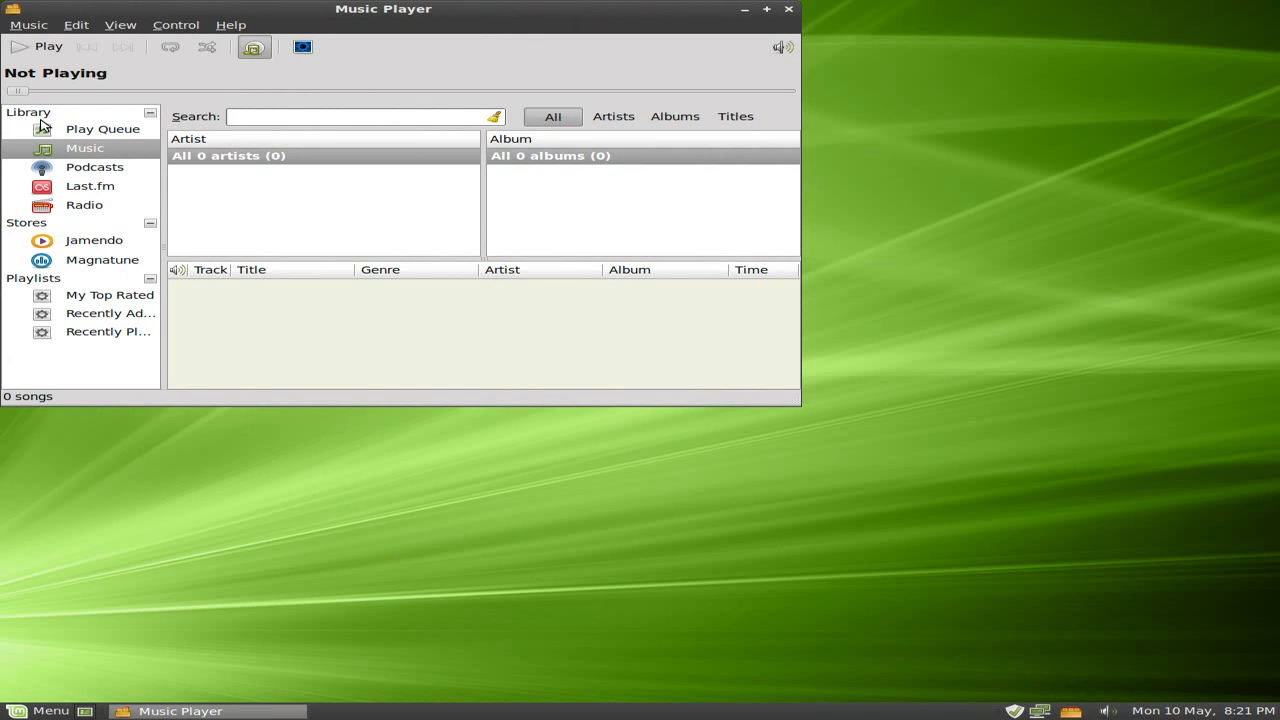
mouse_move(436, 102)
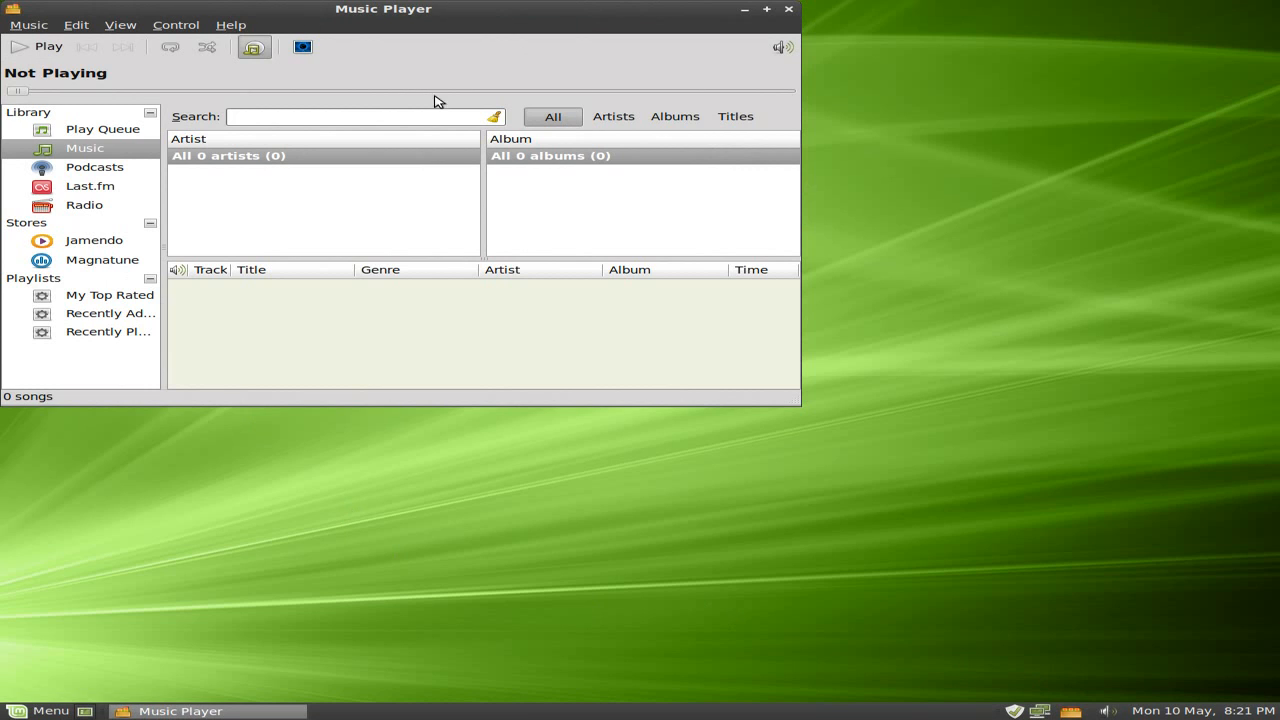
mouse_move(190, 112)
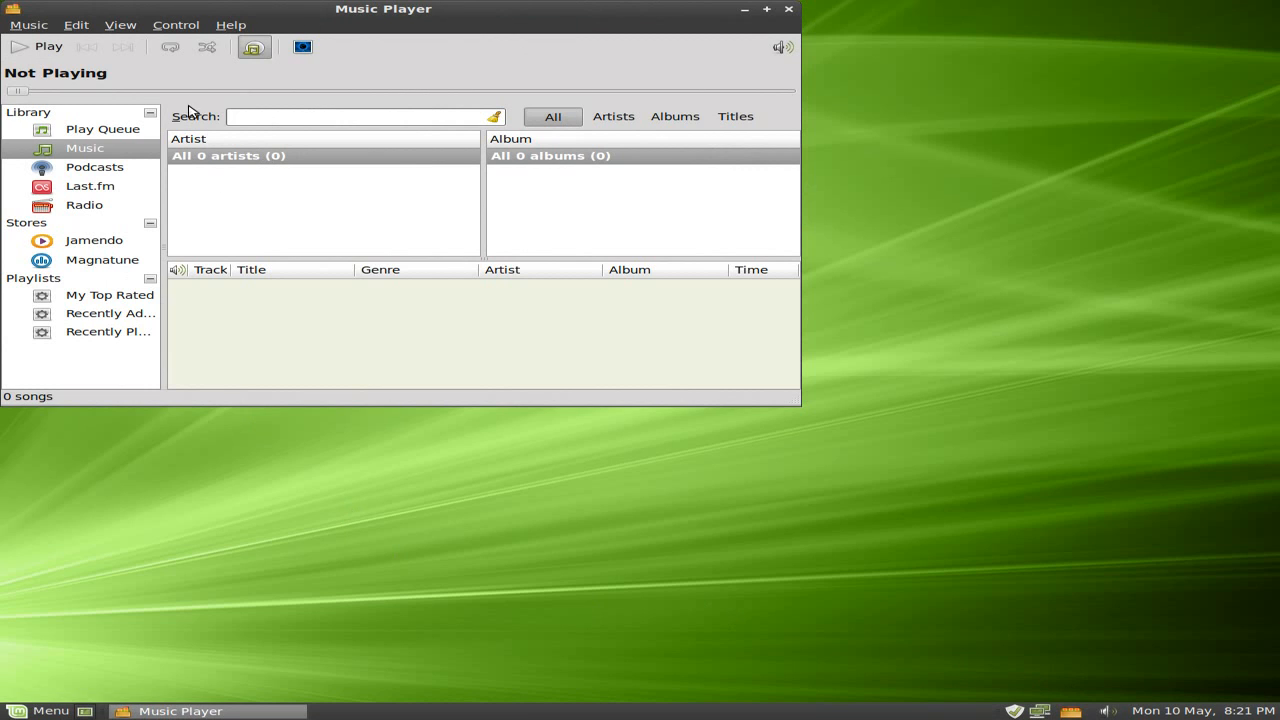
mouse_move(66, 32)
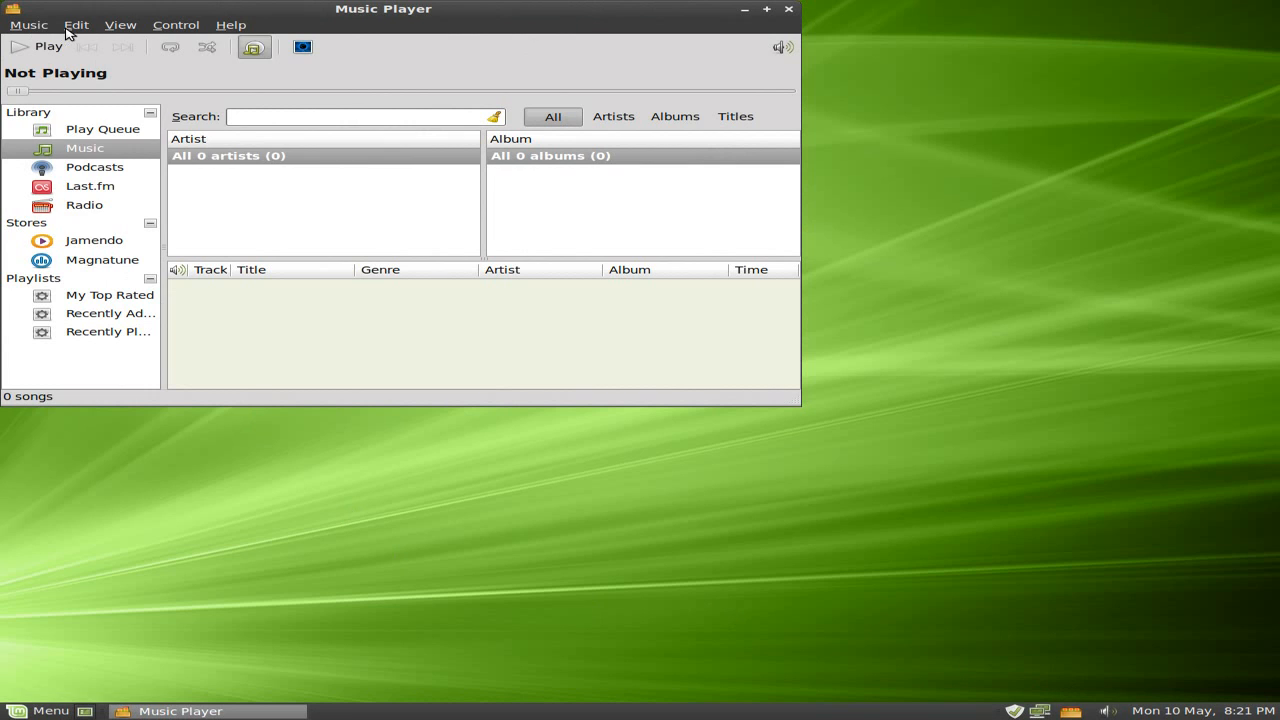
Look through Rhythmbox's Plugins list under Edit and close it
left_click(76, 24)
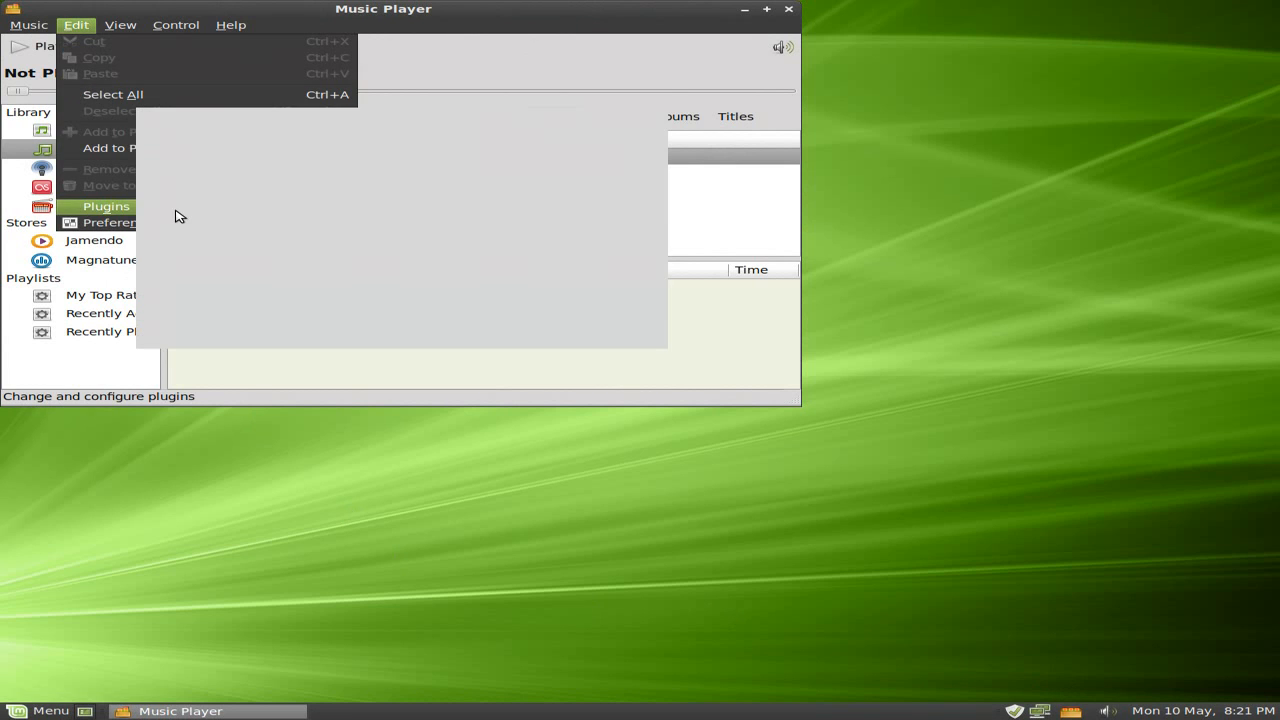
left_click(106, 206)
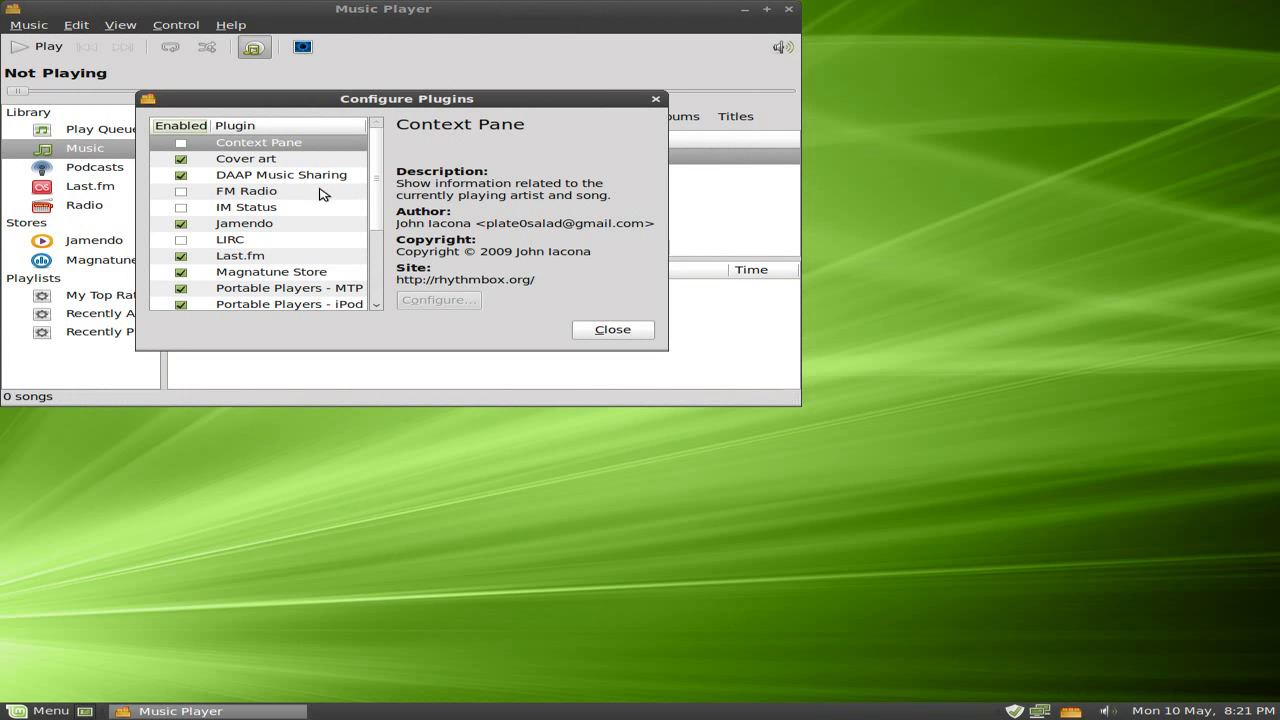
scroll("down", 3)
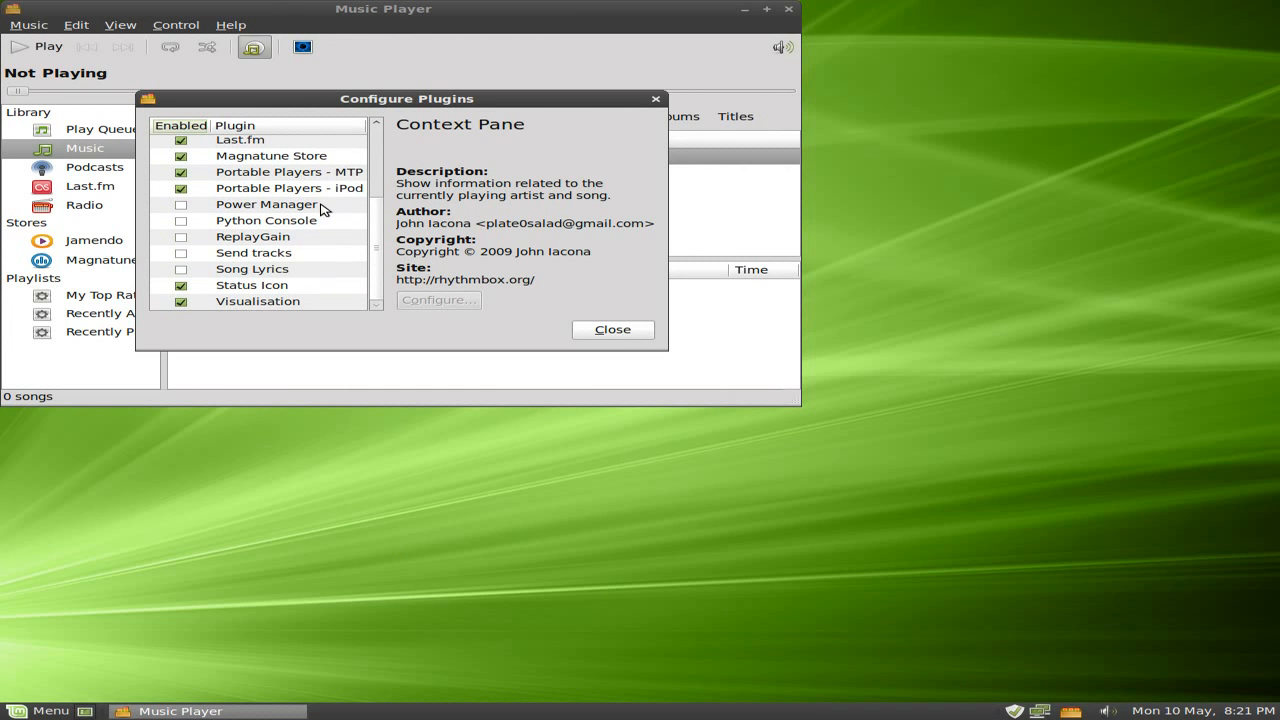
left_click(612, 328)
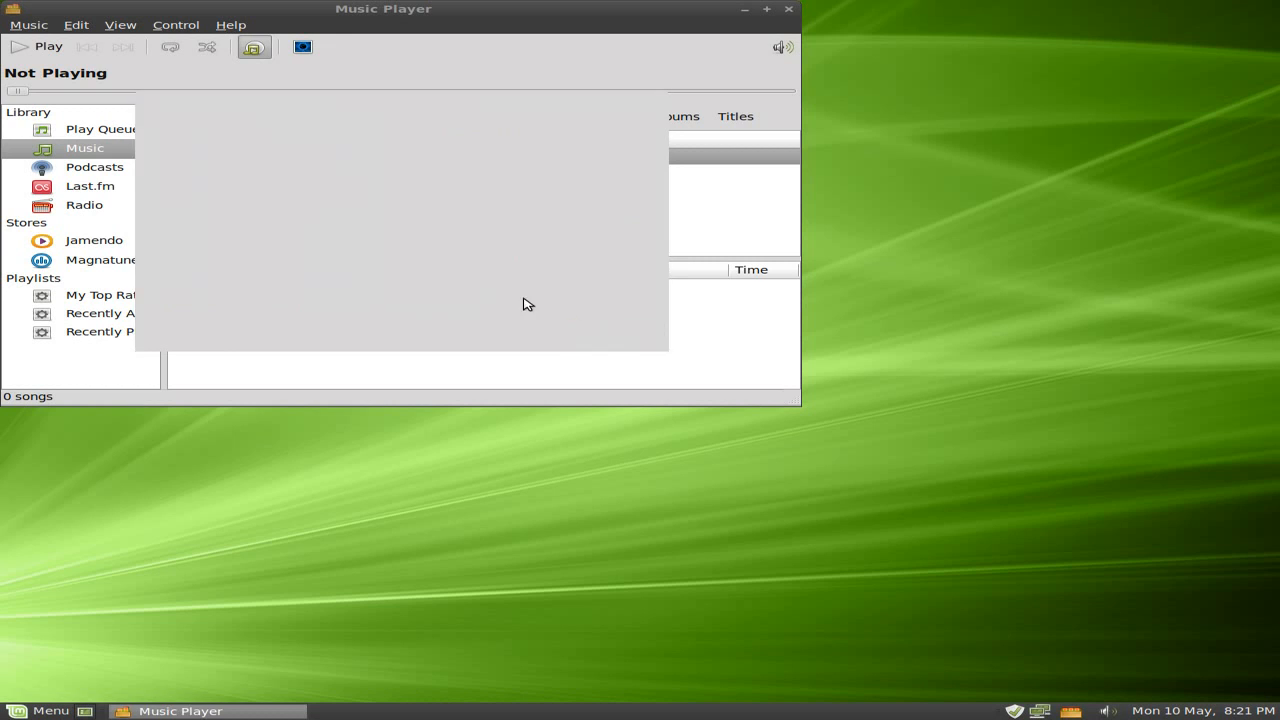
Review the Preferences Podcasts settings, then close Rhythmbox entirely
left_click(76, 24)
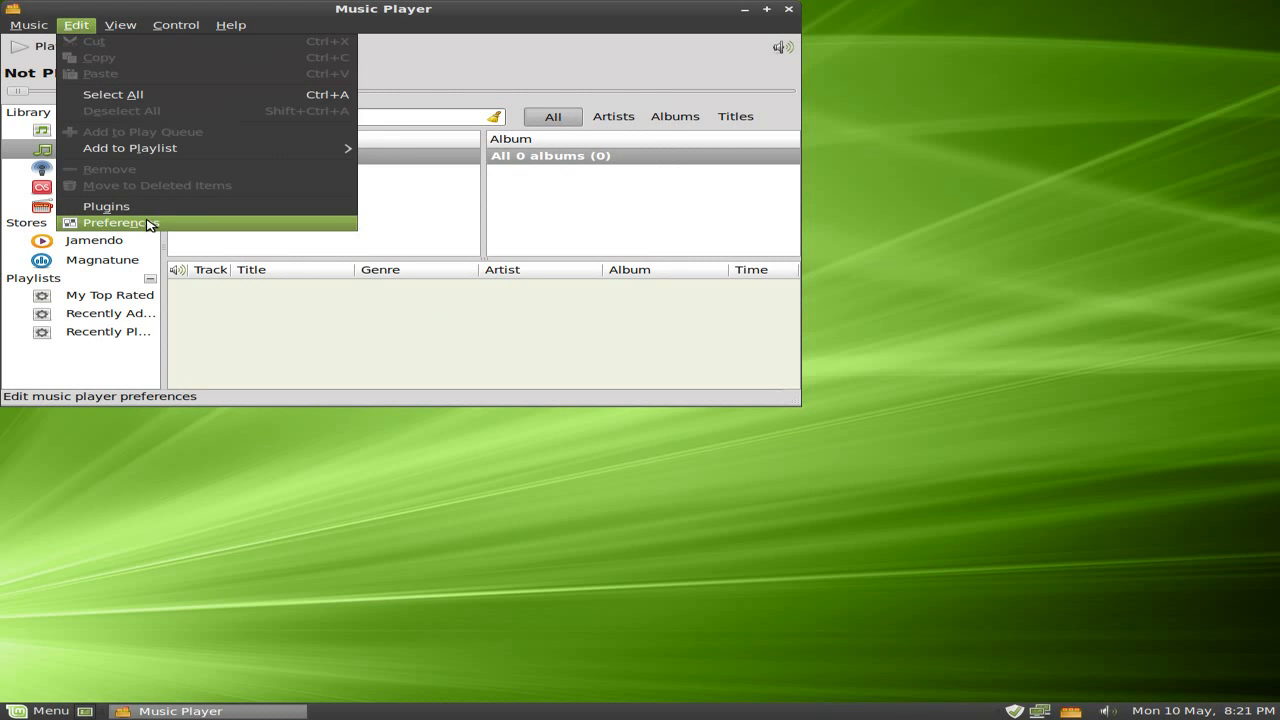
left_click(116, 222)
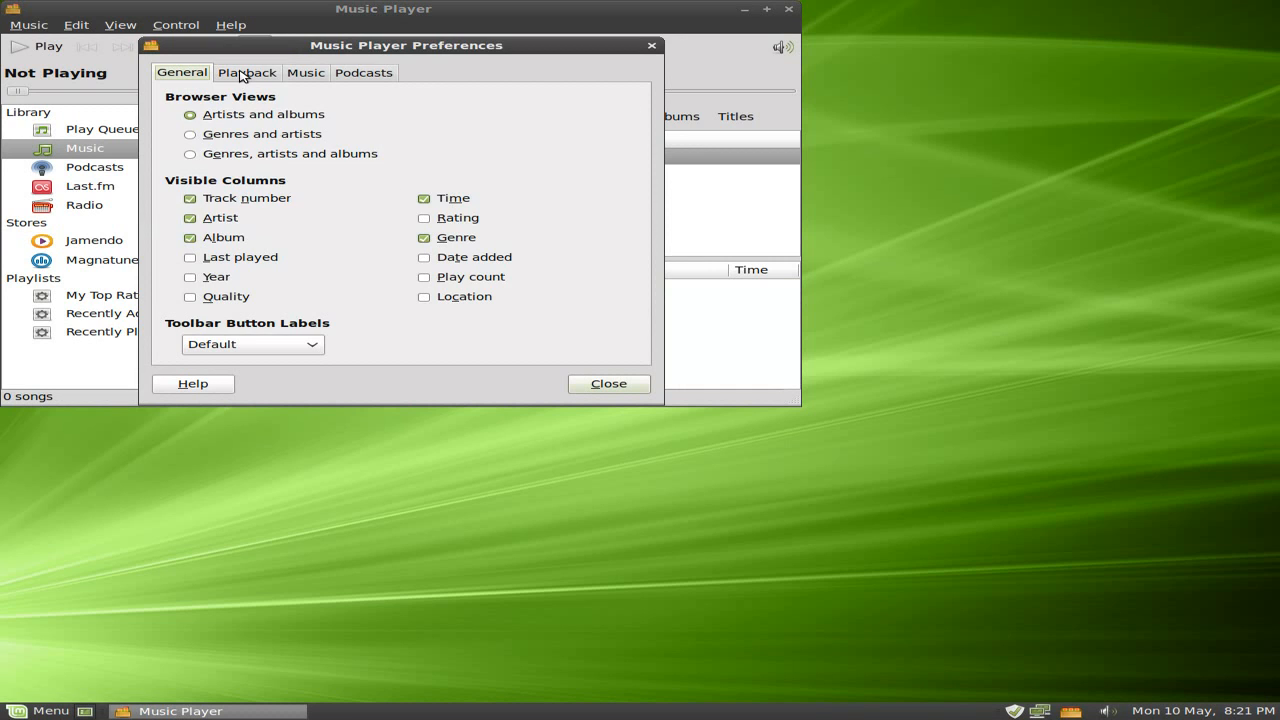
left_click(364, 72)
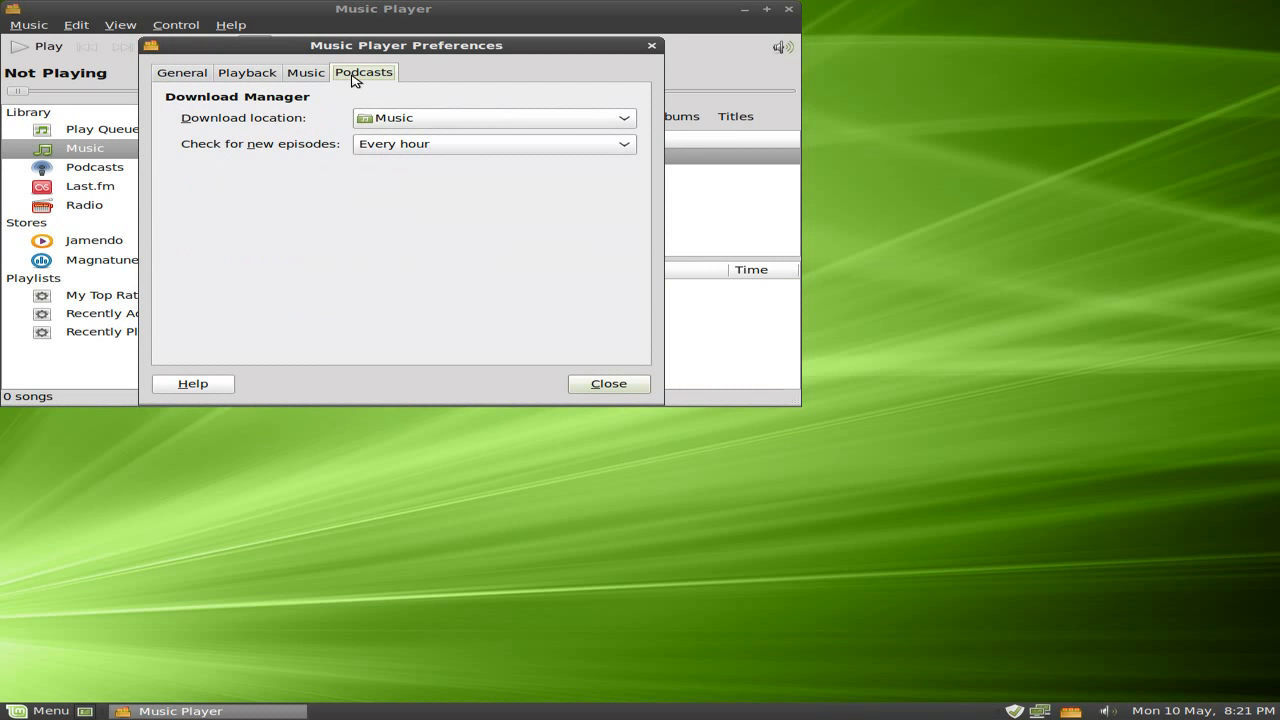
left_click(608, 384)
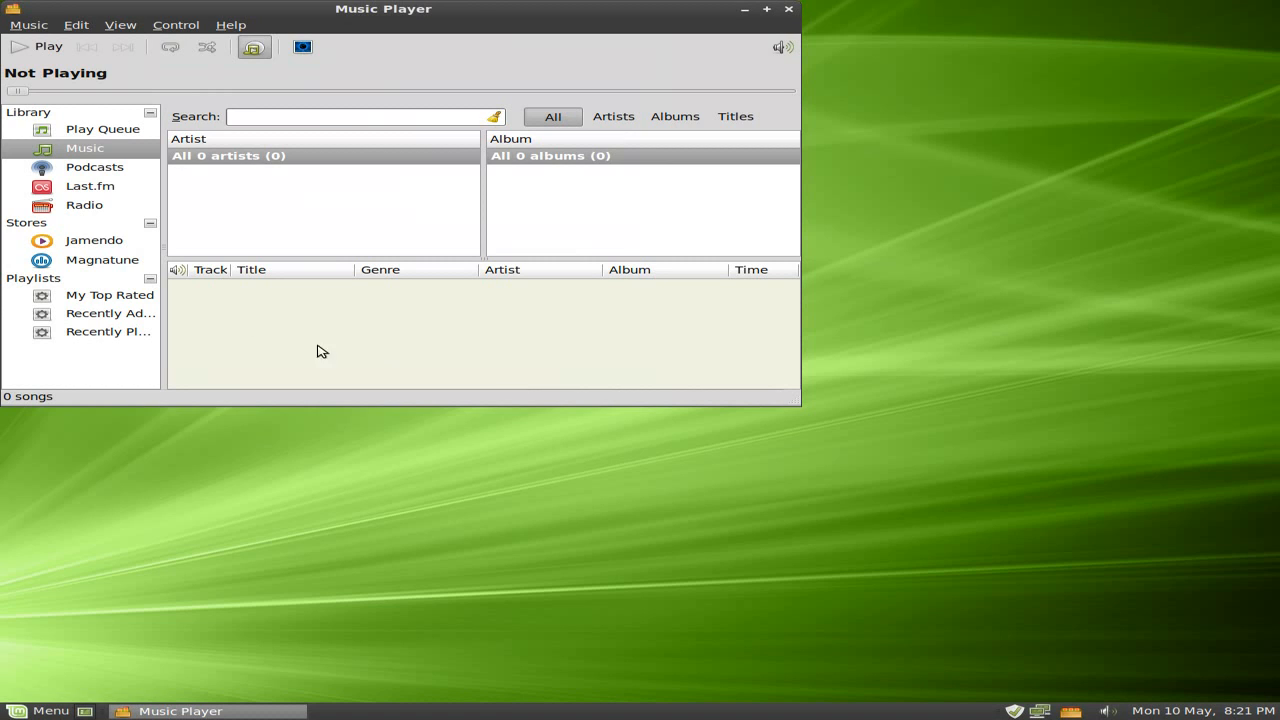
left_click(120, 24)
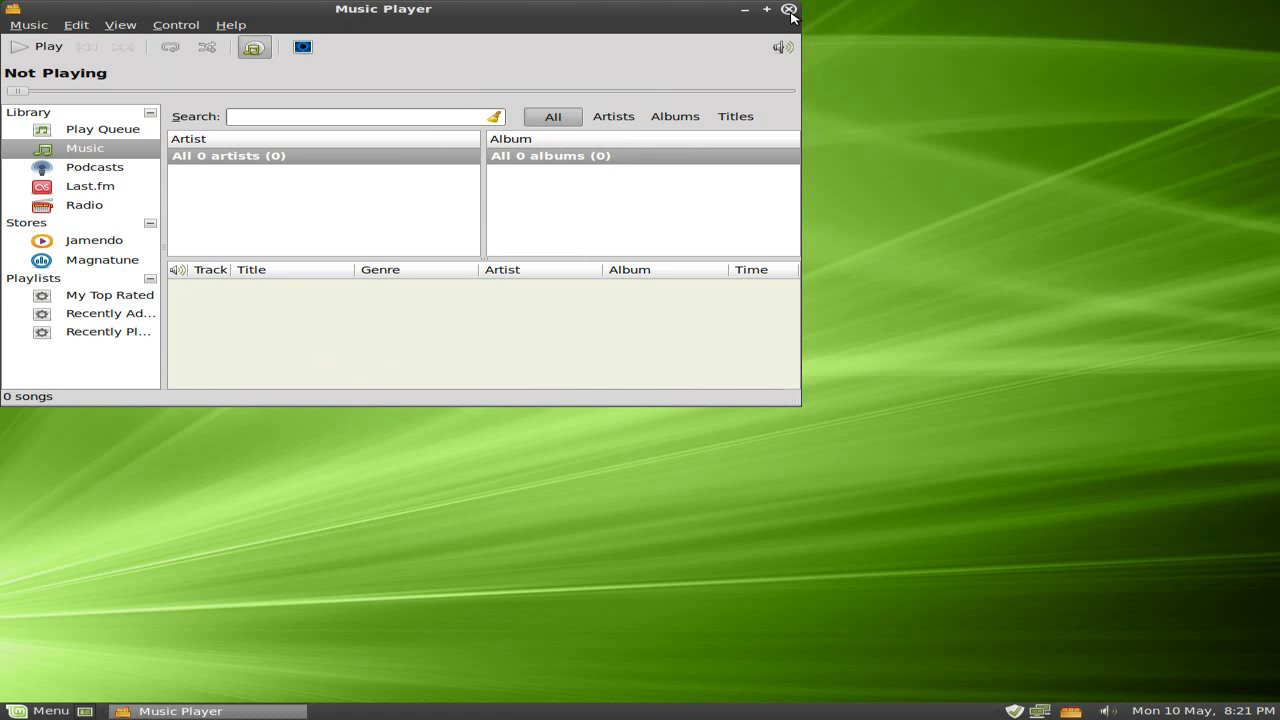
left_click(790, 8)
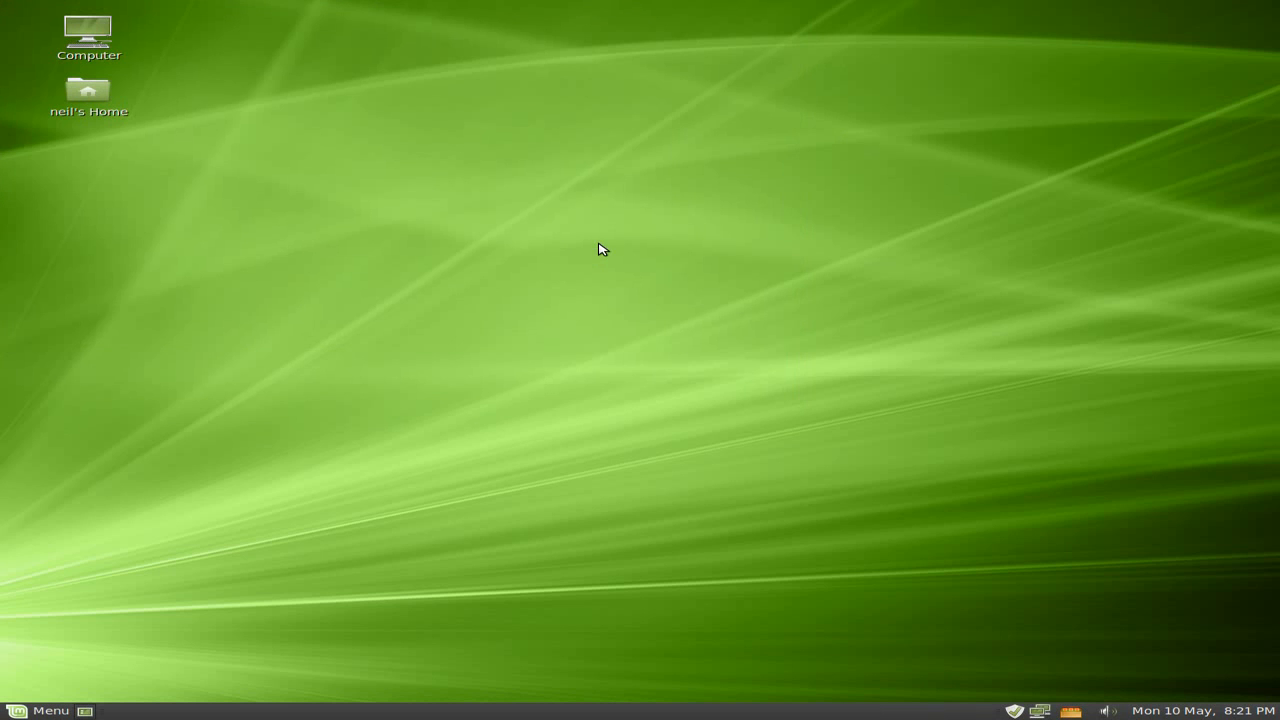
mouse_move(690, 392)
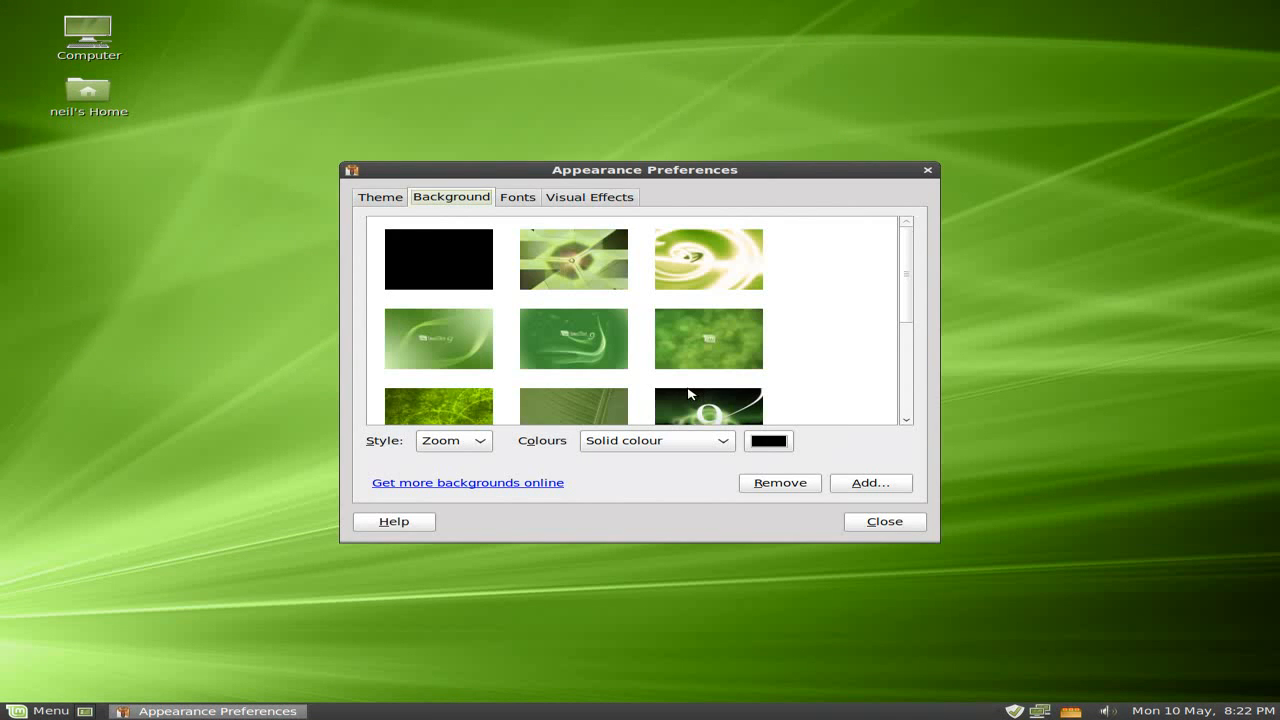
Make the Service-1 Mint 9 image the desktop wallpaper in the Background list
scroll("down", 3)
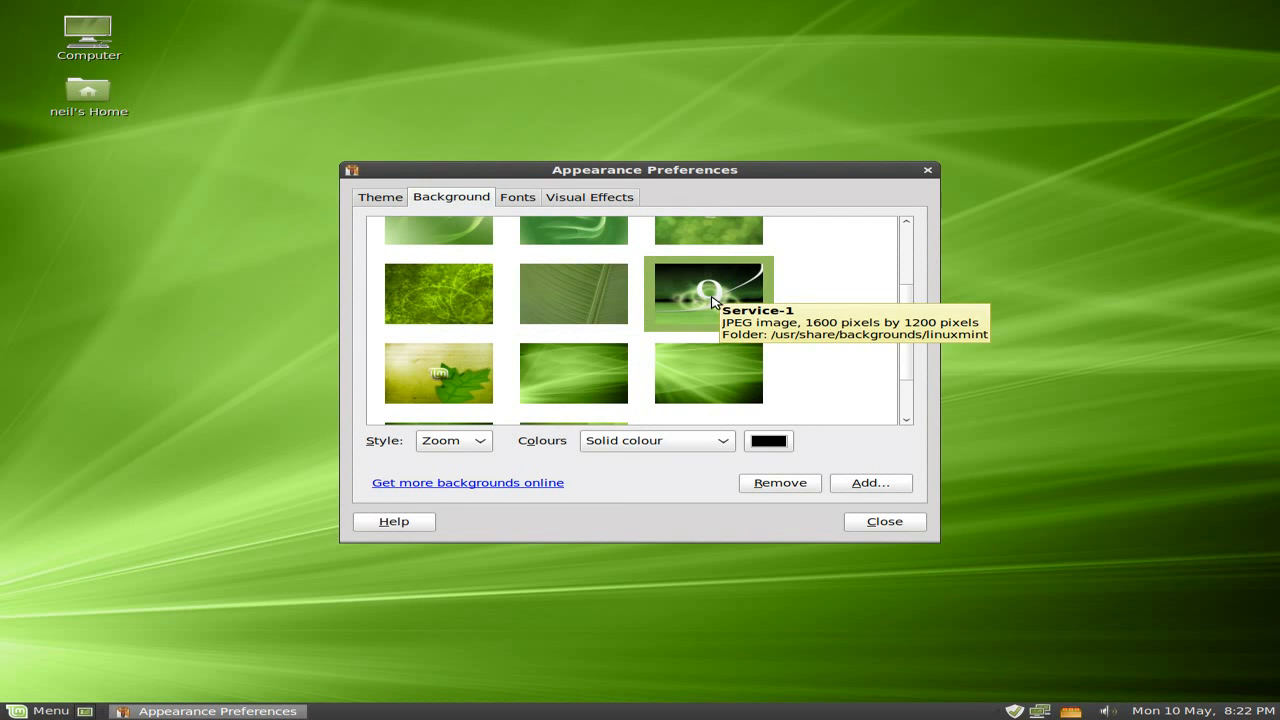
left_click(884, 520)
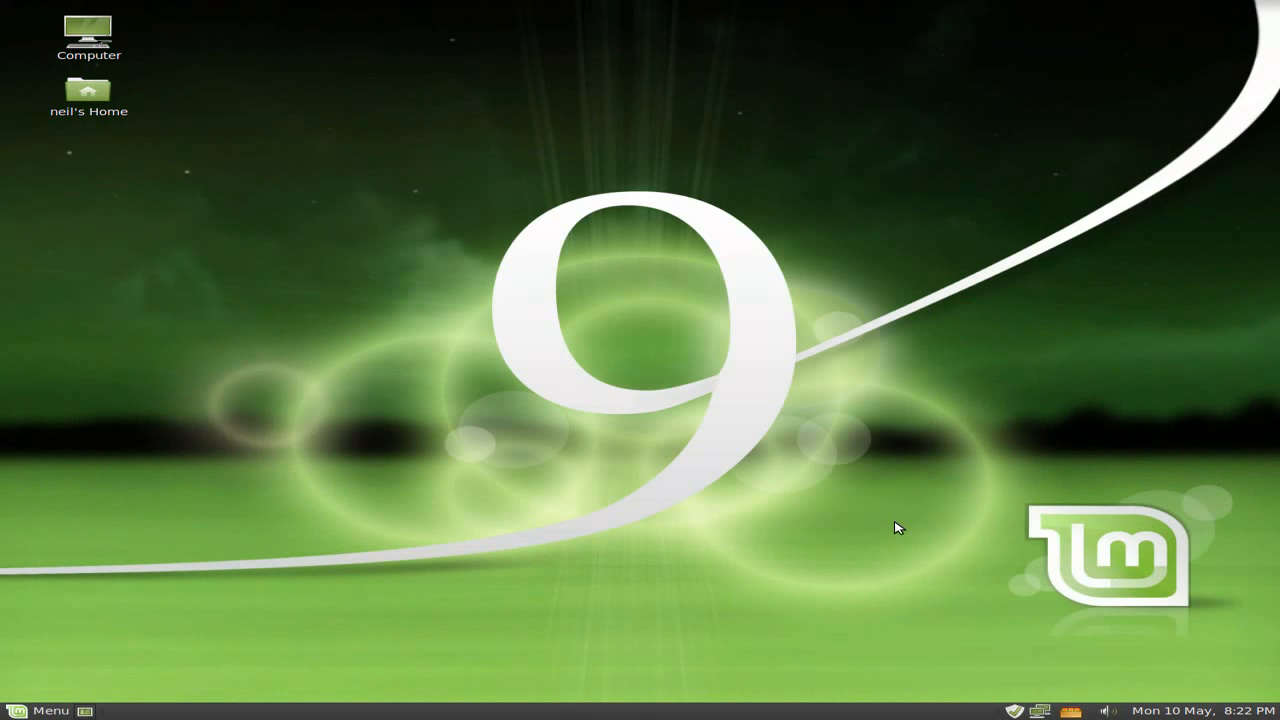
mouse_move(808, 176)
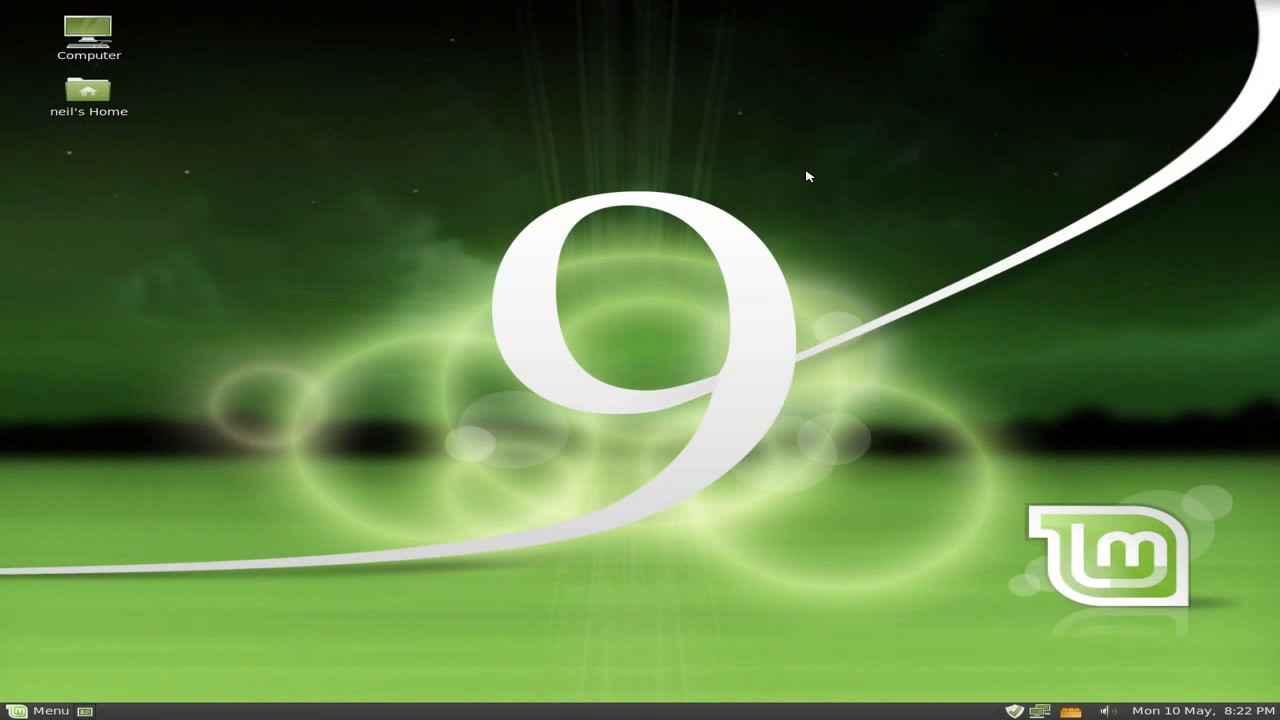
mouse_move(978, 472)
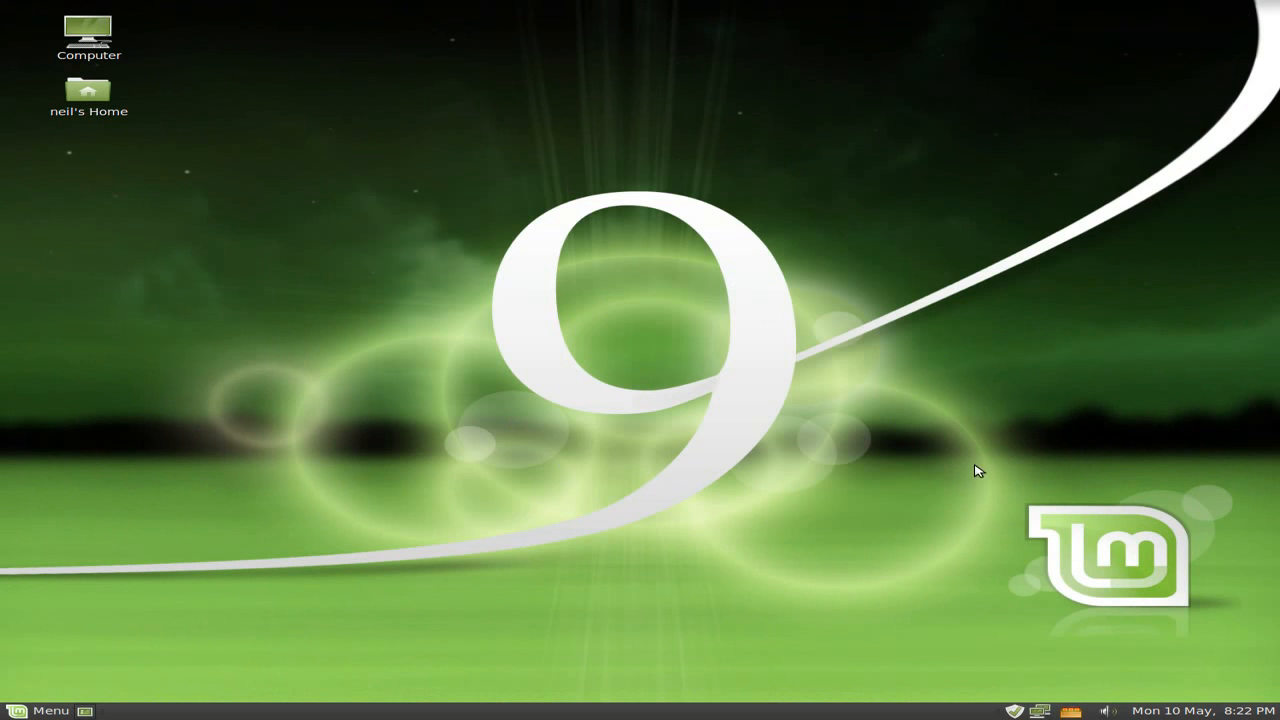
right_click(1072, 710)
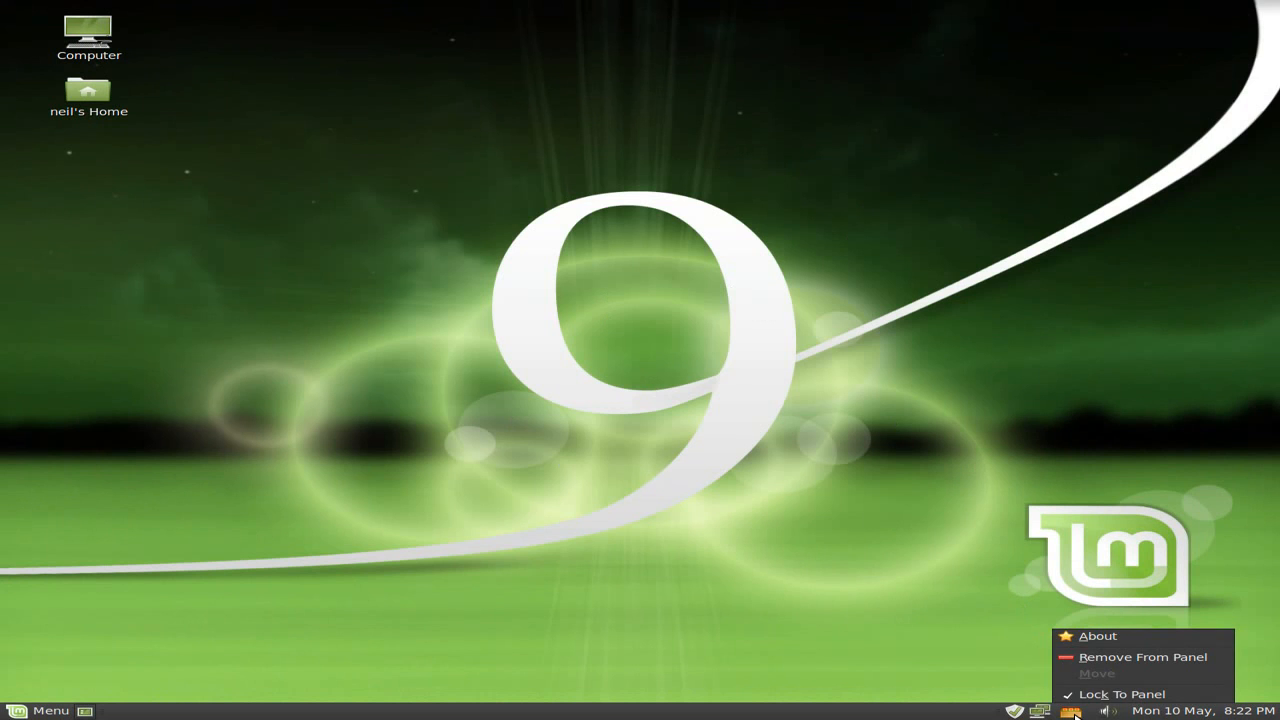
left_click(1070, 712)
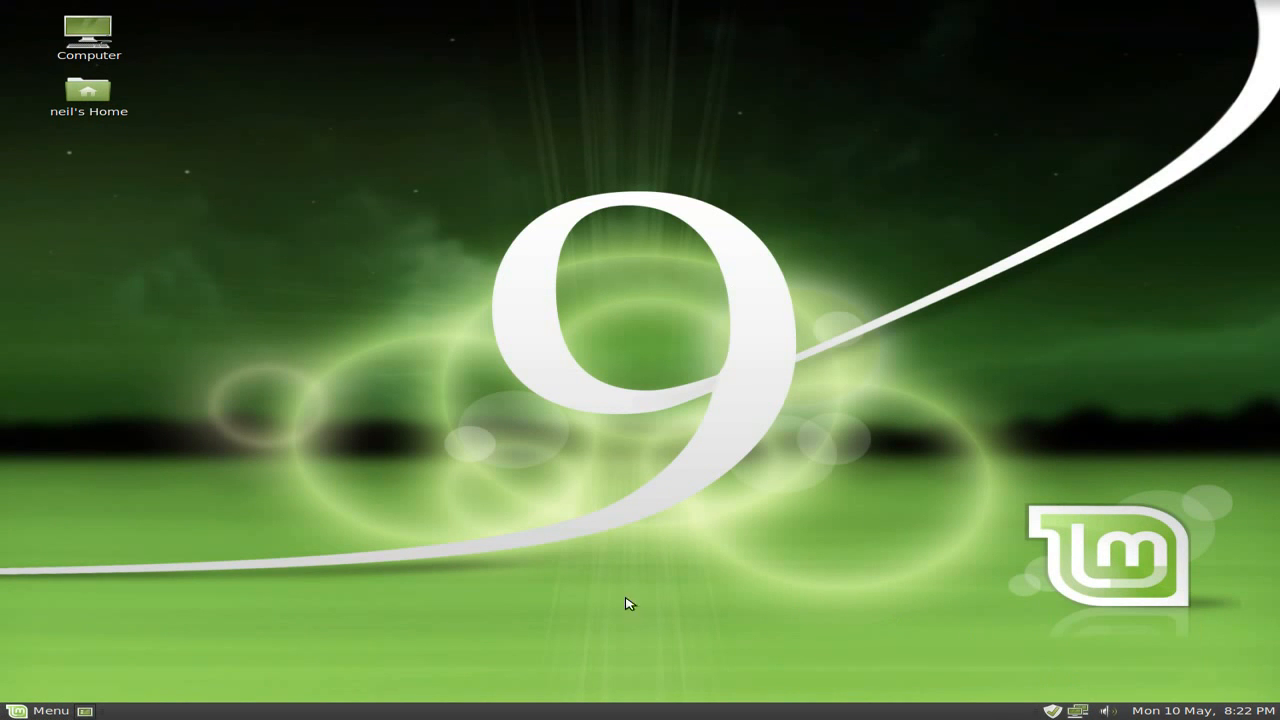
left_click(40, 710)
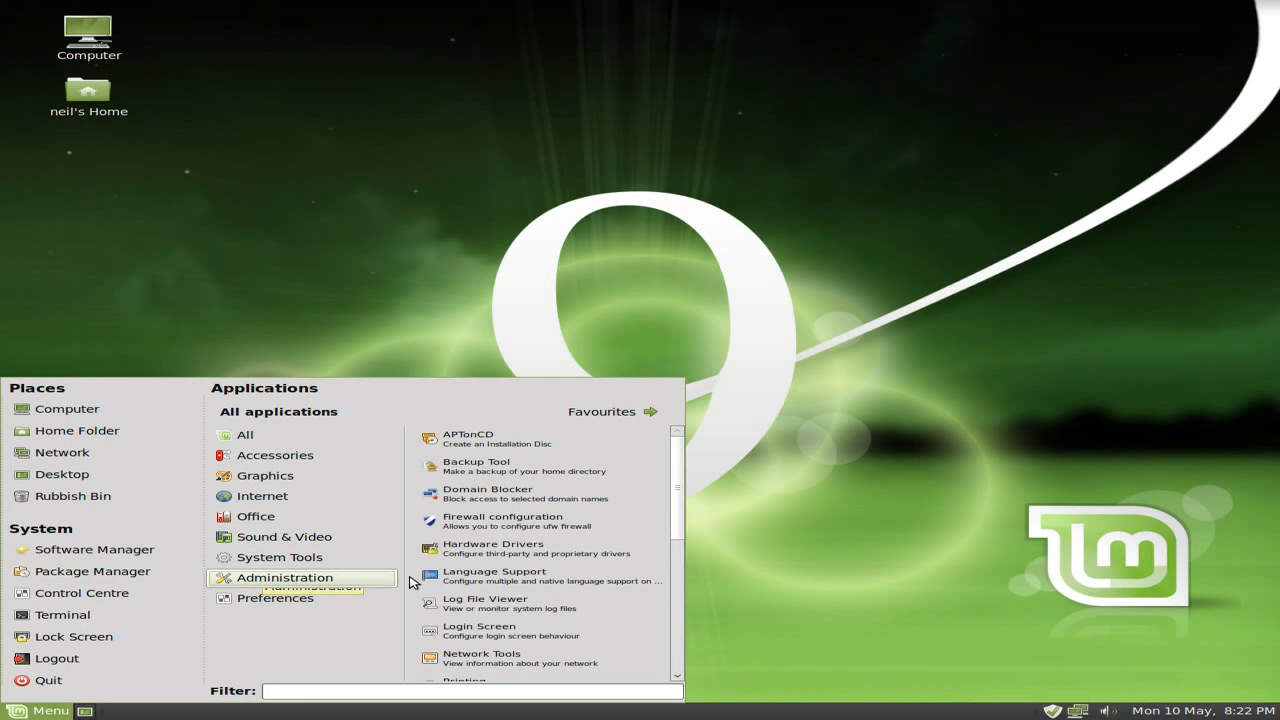
mouse_move(520, 580)
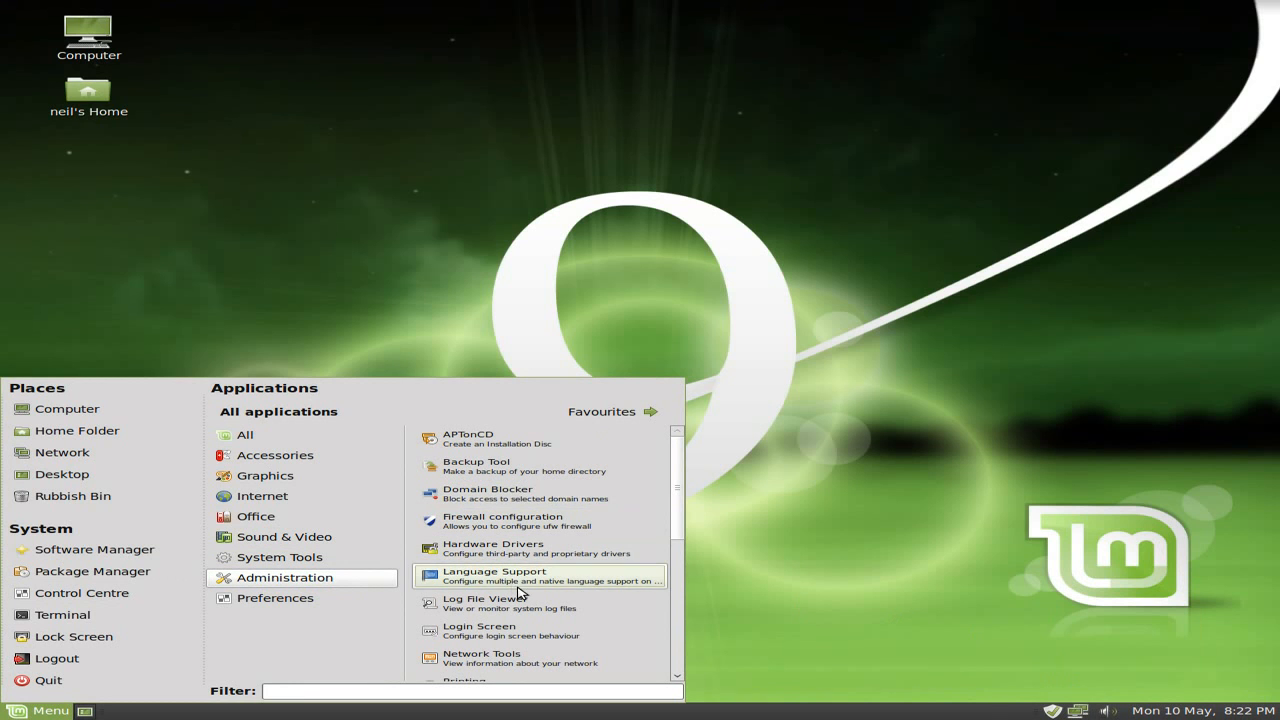
left_click(276, 596)
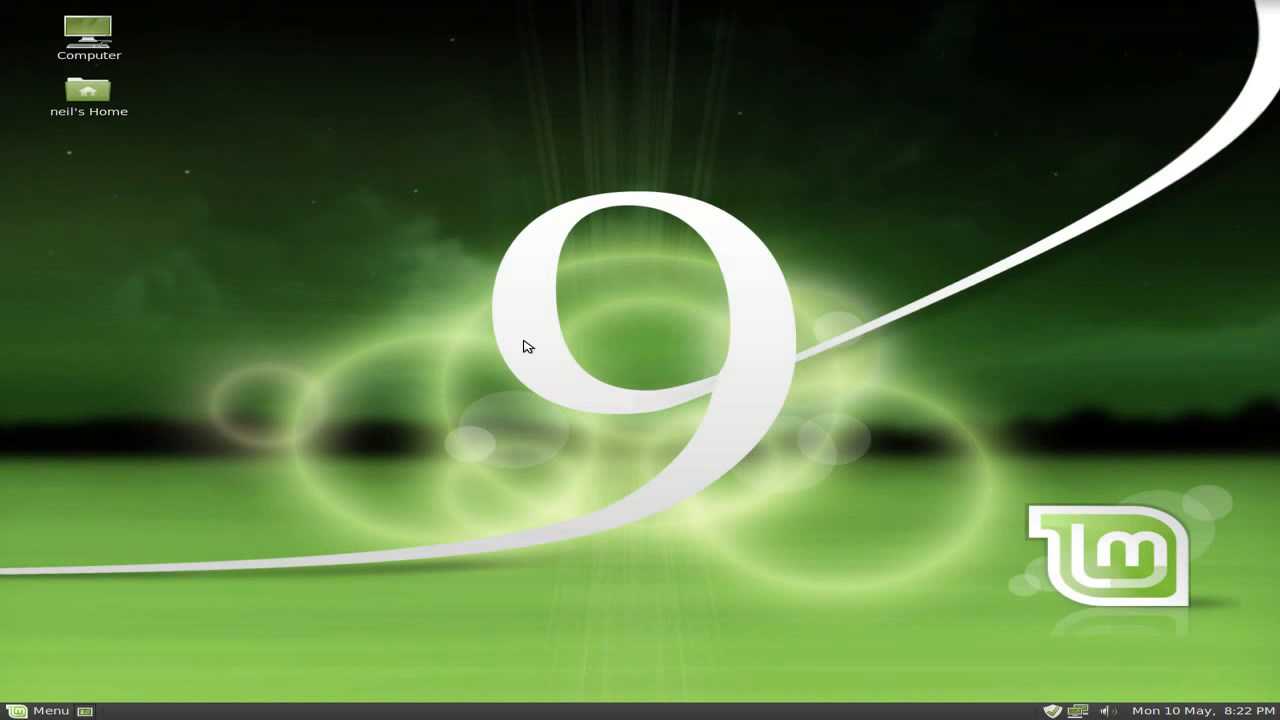
mouse_move(602, 272)
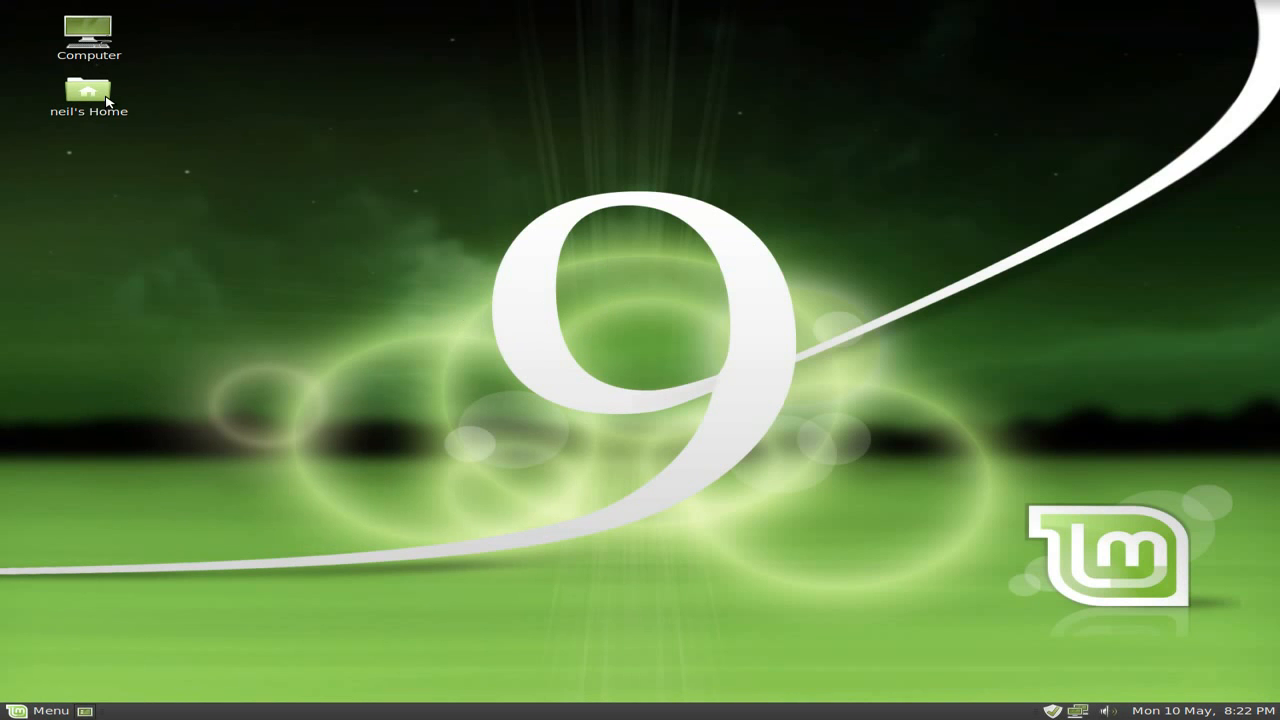
mouse_move(390, 536)
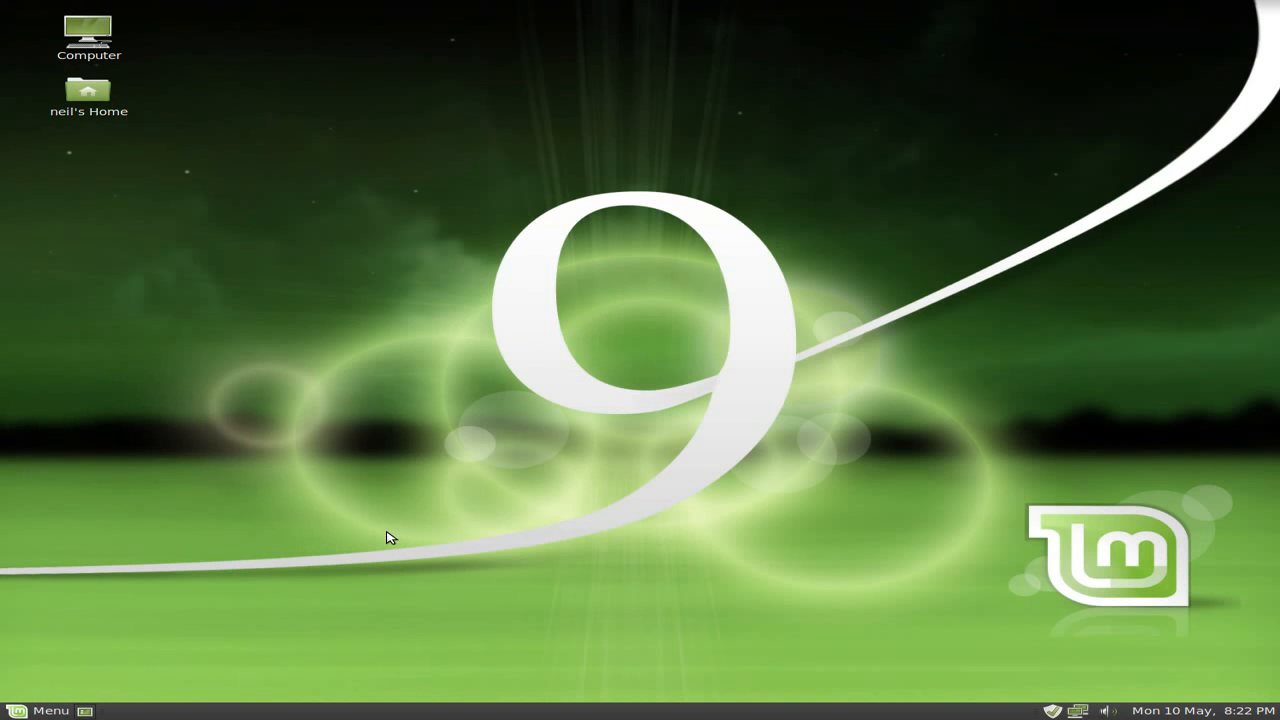
mouse_move(556, 196)
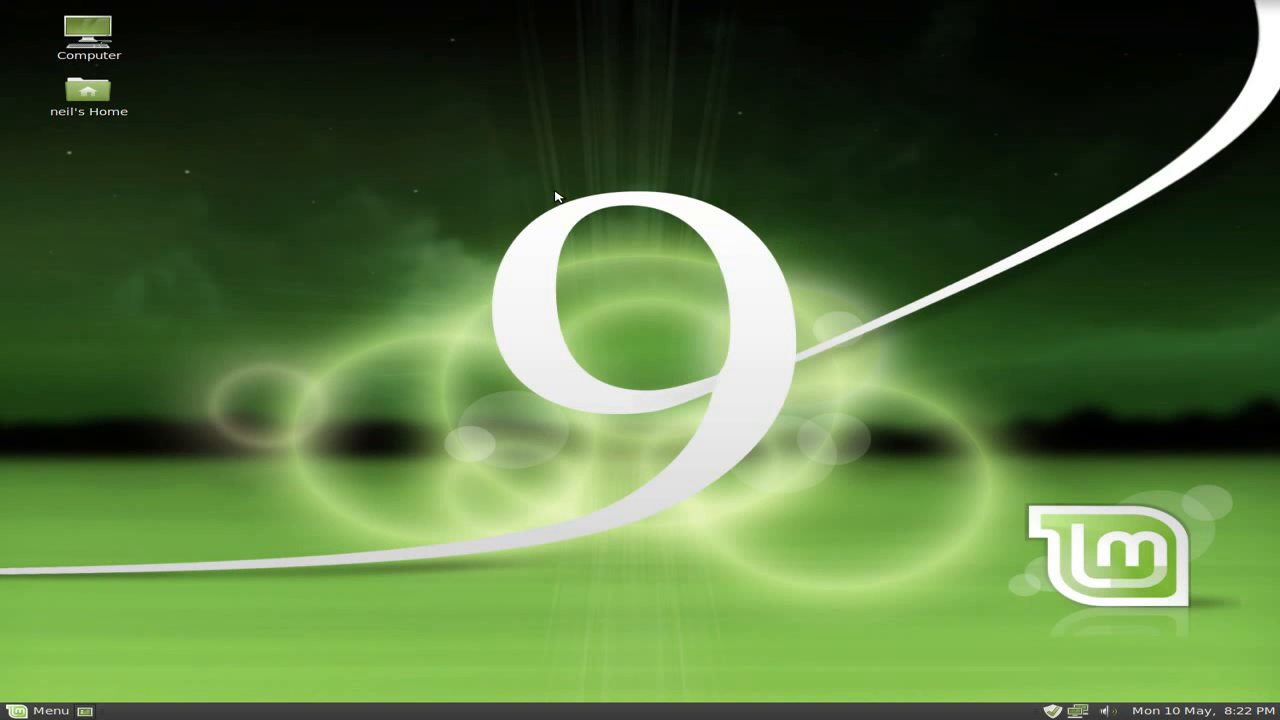